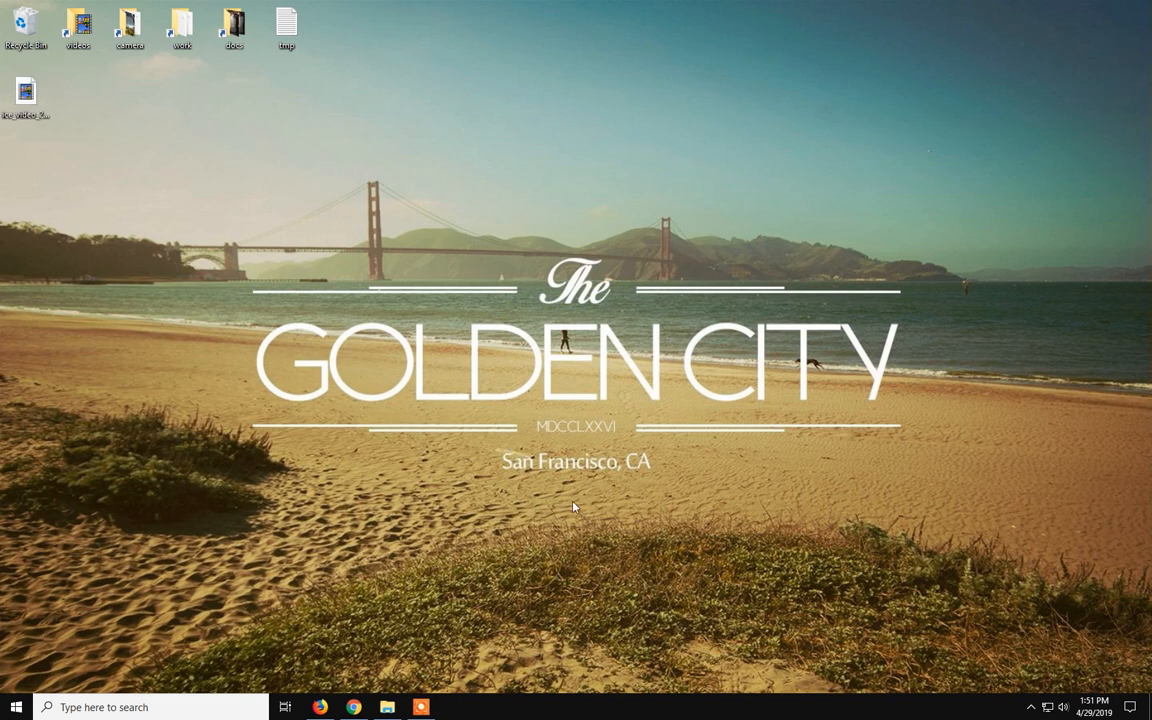
pyautogui.moveTo(551, 491)
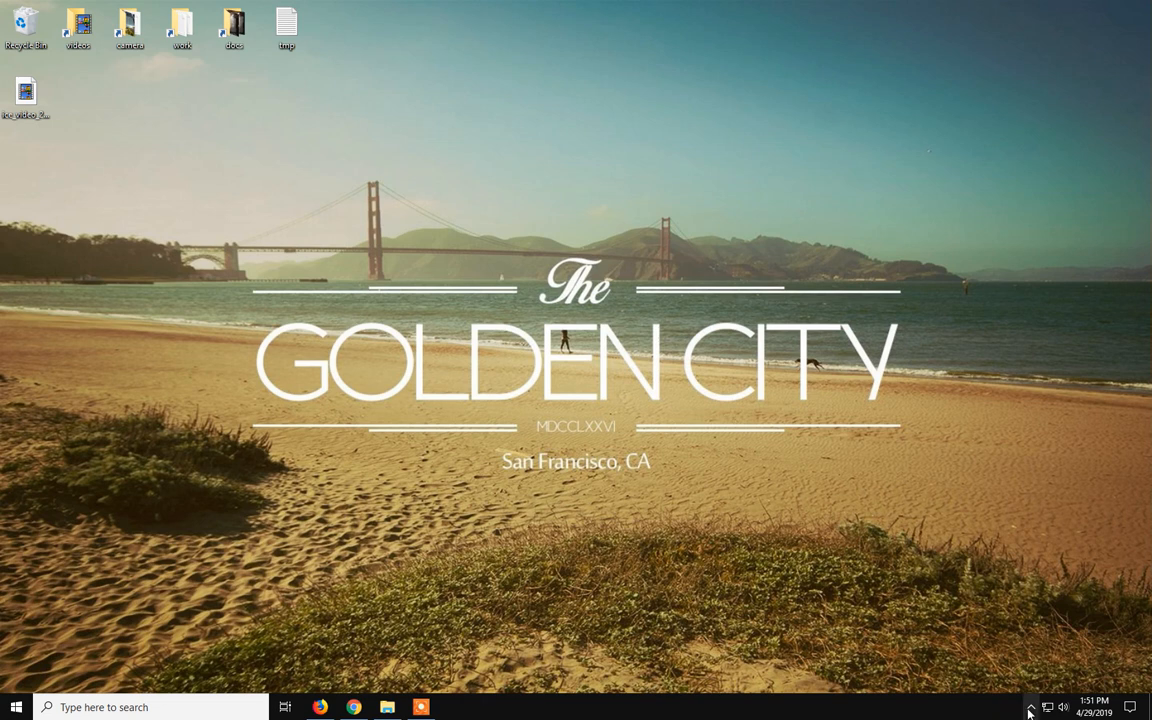
pyautogui.moveTo(522, 266)
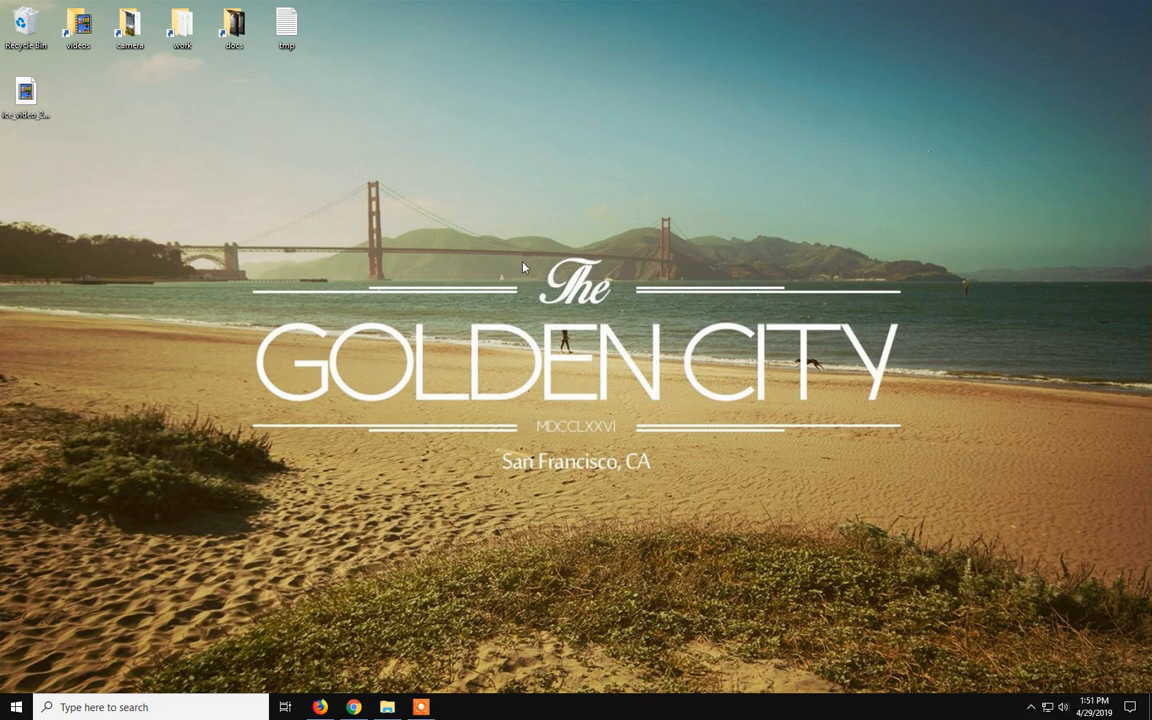
# Step: Show the hidden system tray icons to find the Radeon Settings icon
pyautogui.click(1031, 705)
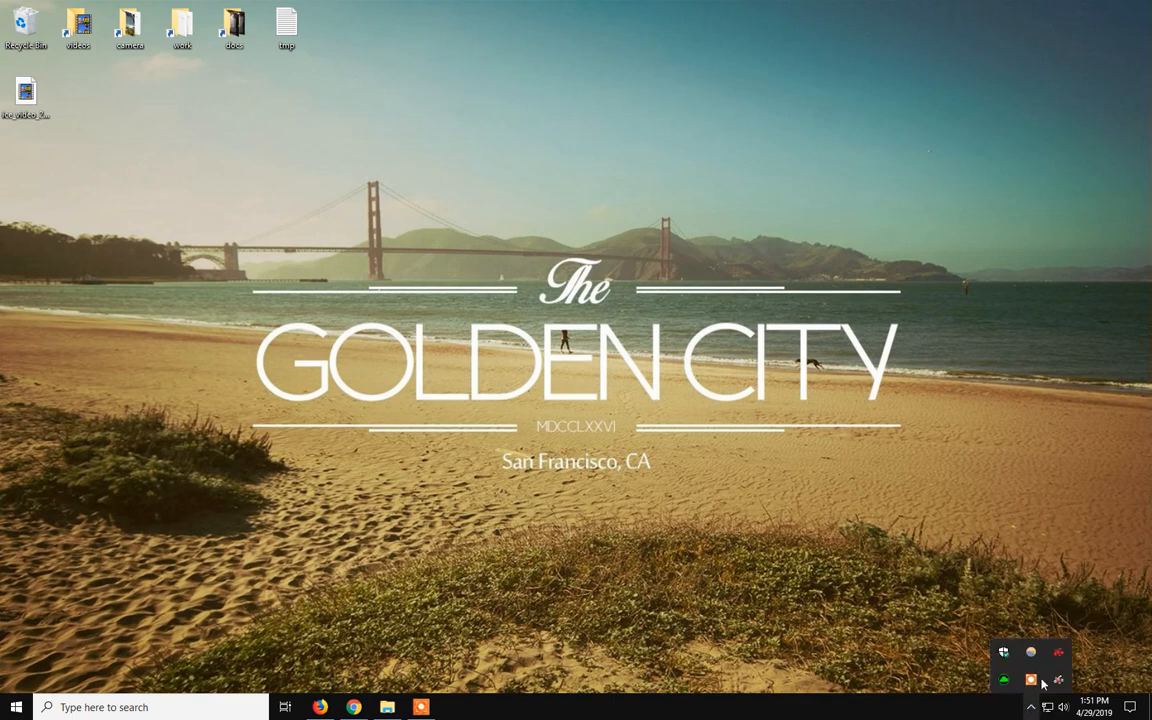
pyautogui.moveTo(1057, 665)
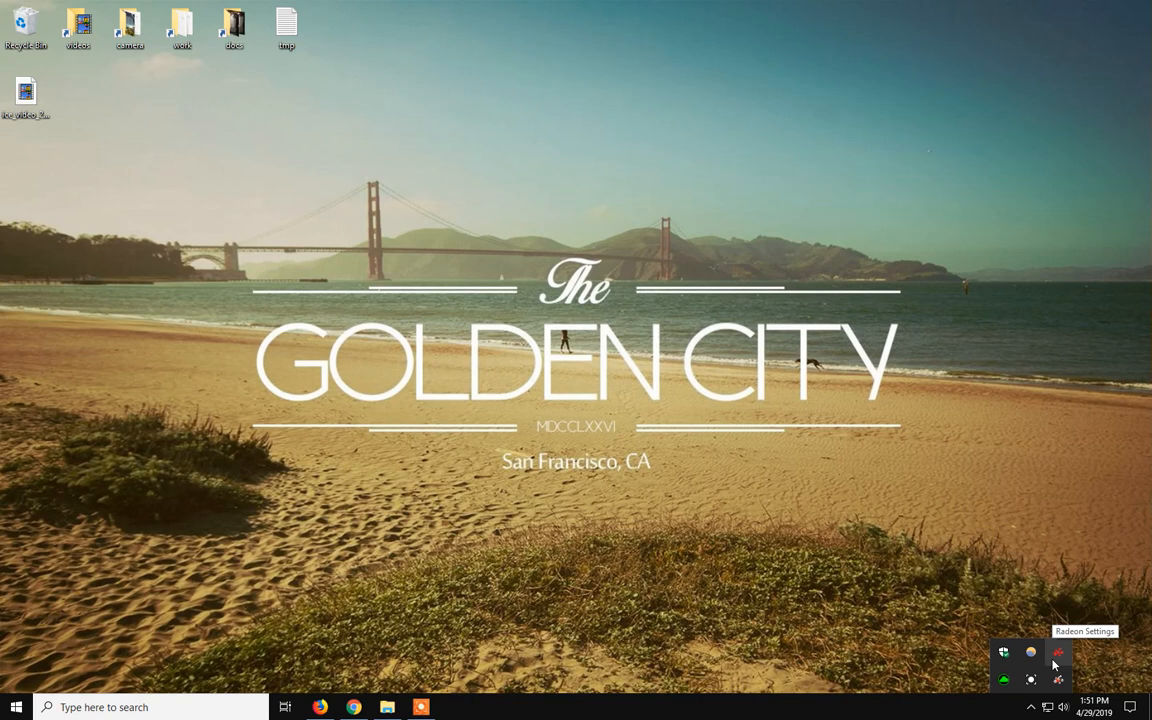
# Step: Launch AMD Radeon Settings from its tray icon
pyautogui.click(1056, 665)
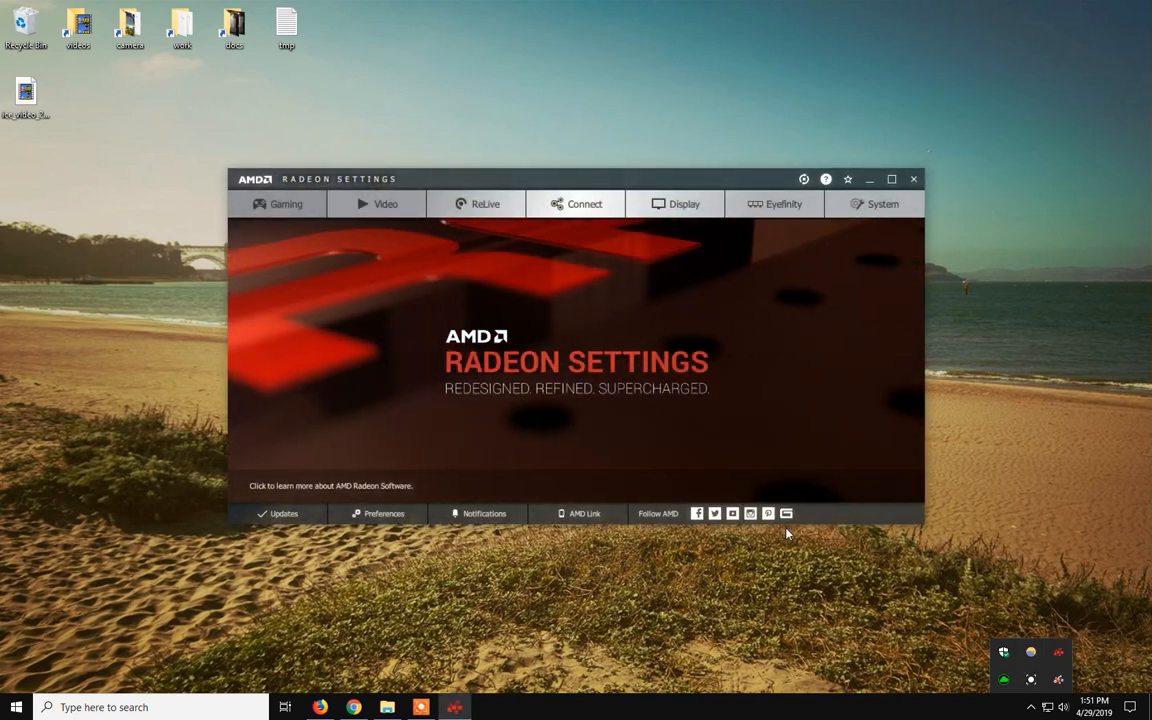
pyautogui.moveTo(780, 204)
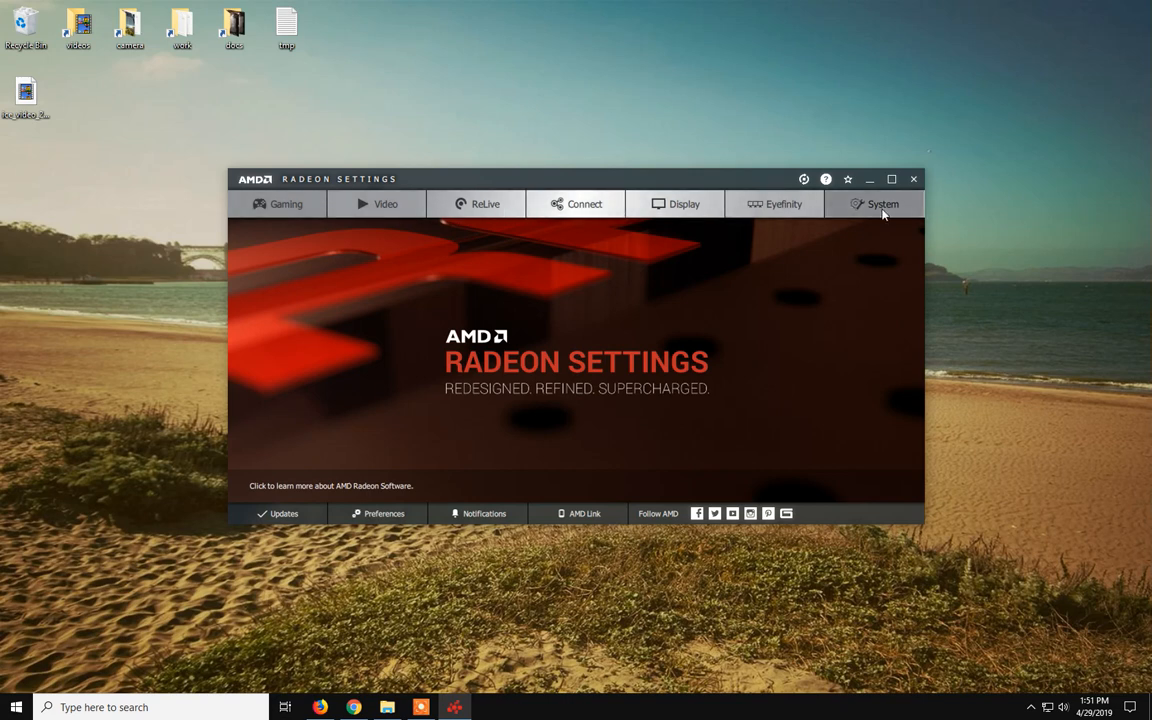
pyautogui.moveTo(1002, 622)
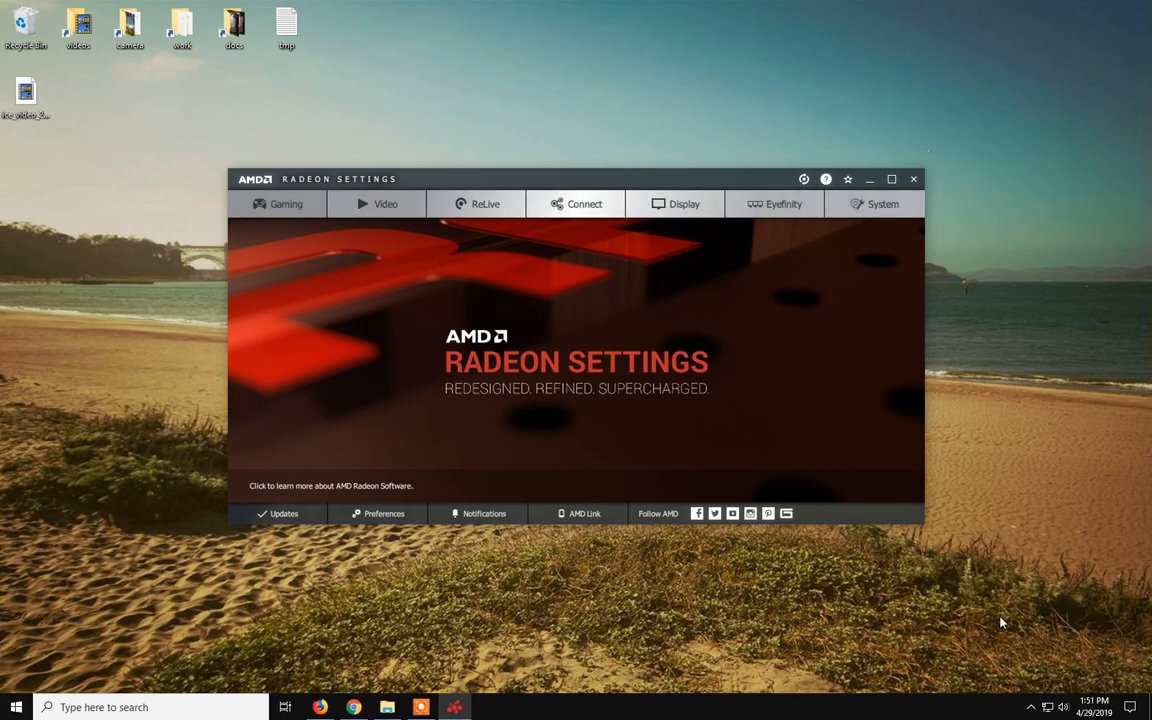
pyautogui.moveTo(600, 395)
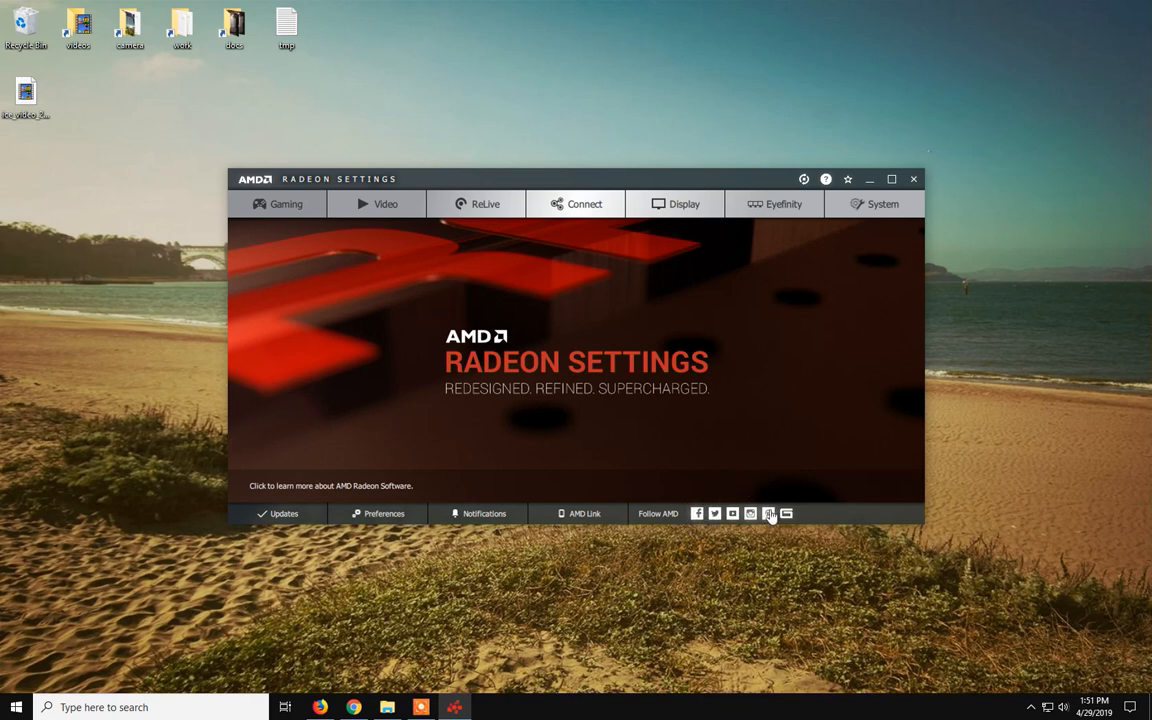
pyautogui.moveTo(801, 419)
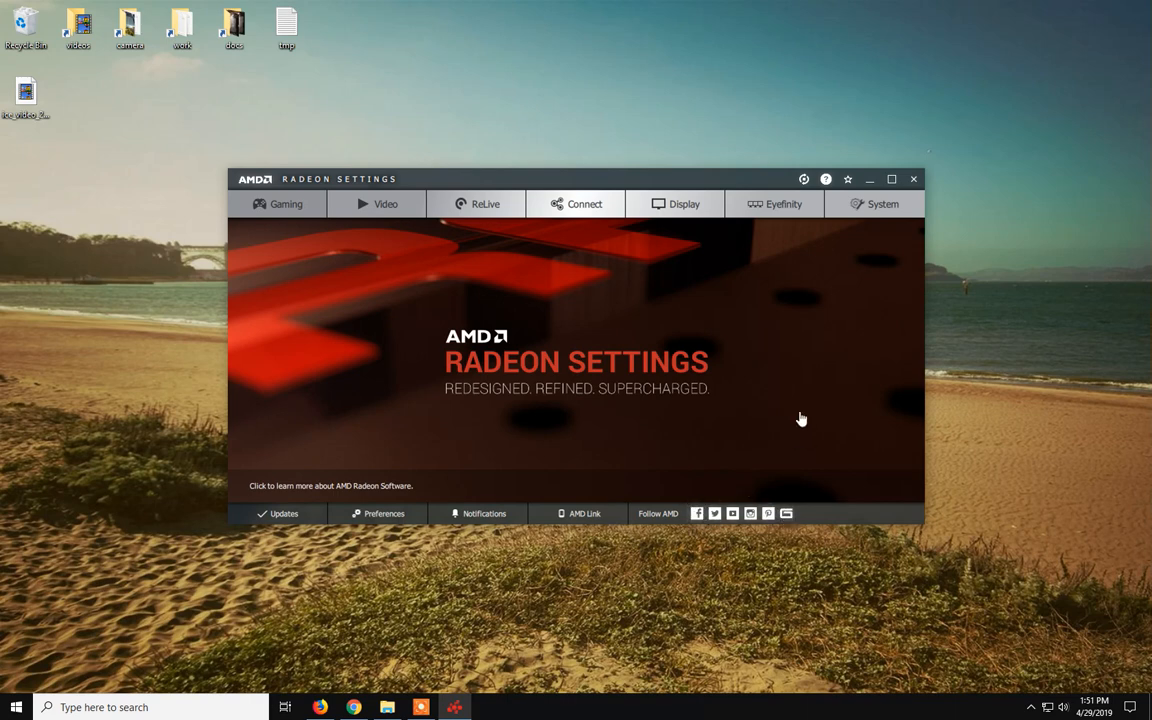
pyautogui.moveTo(975, 392)
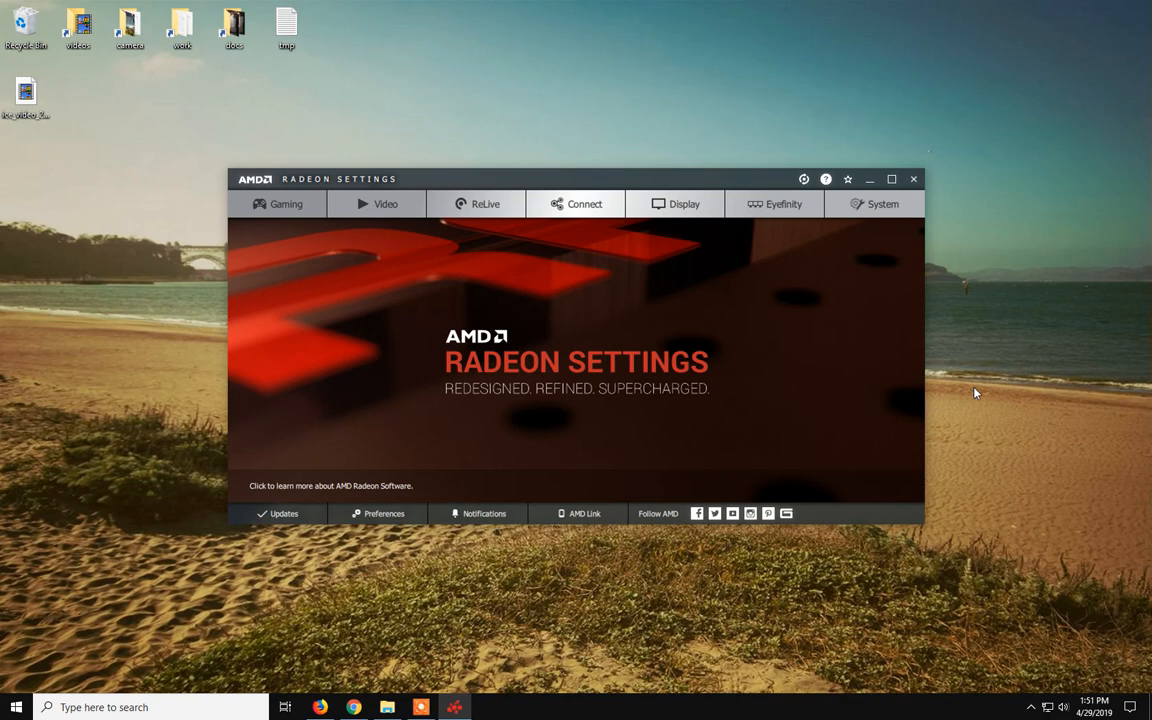
pyautogui.moveTo(193, 151)
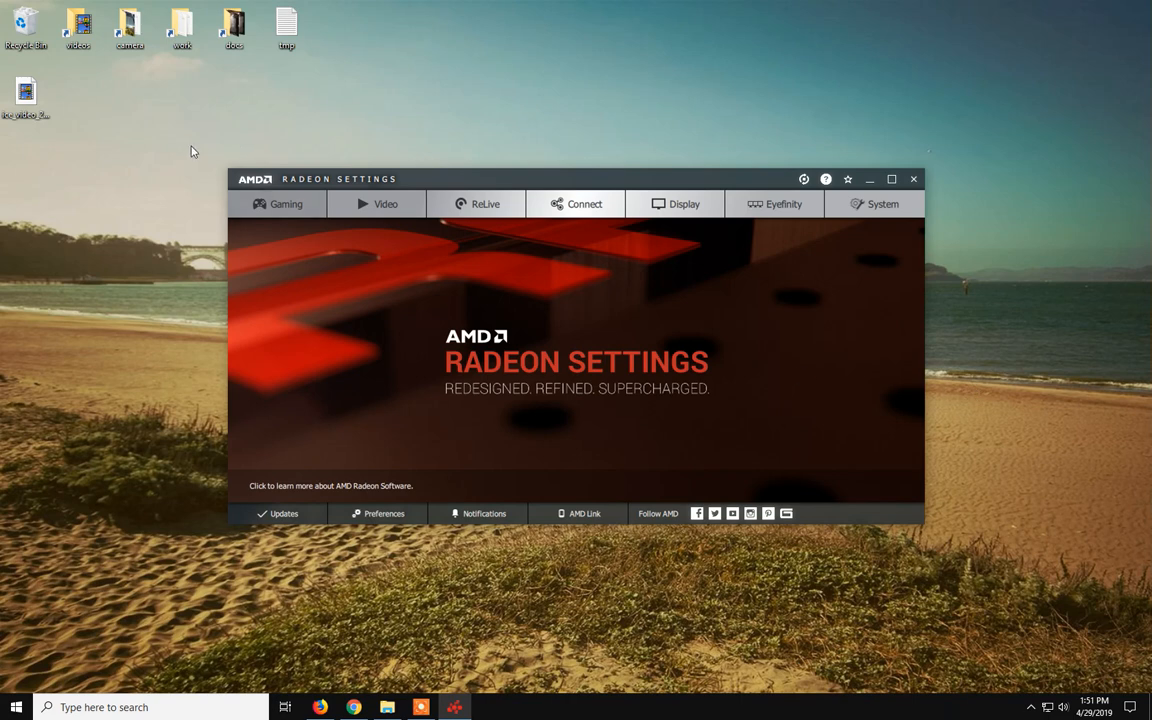
pyautogui.moveTo(968, 209)
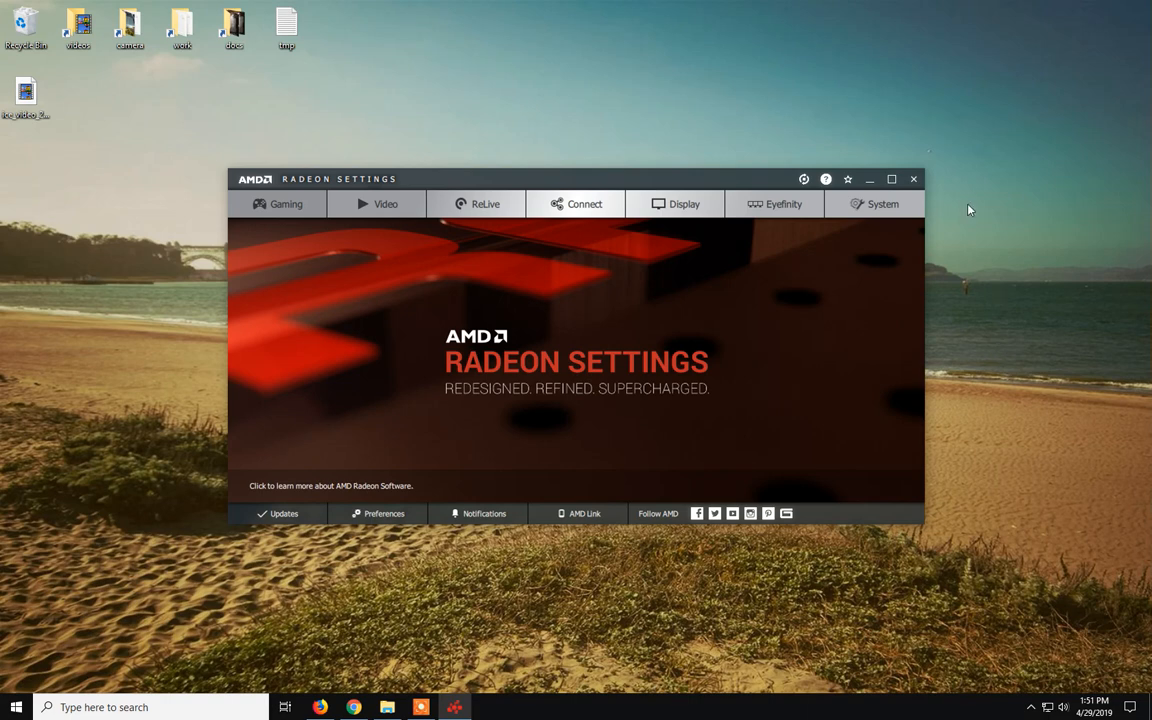
pyautogui.moveTo(956, 150)
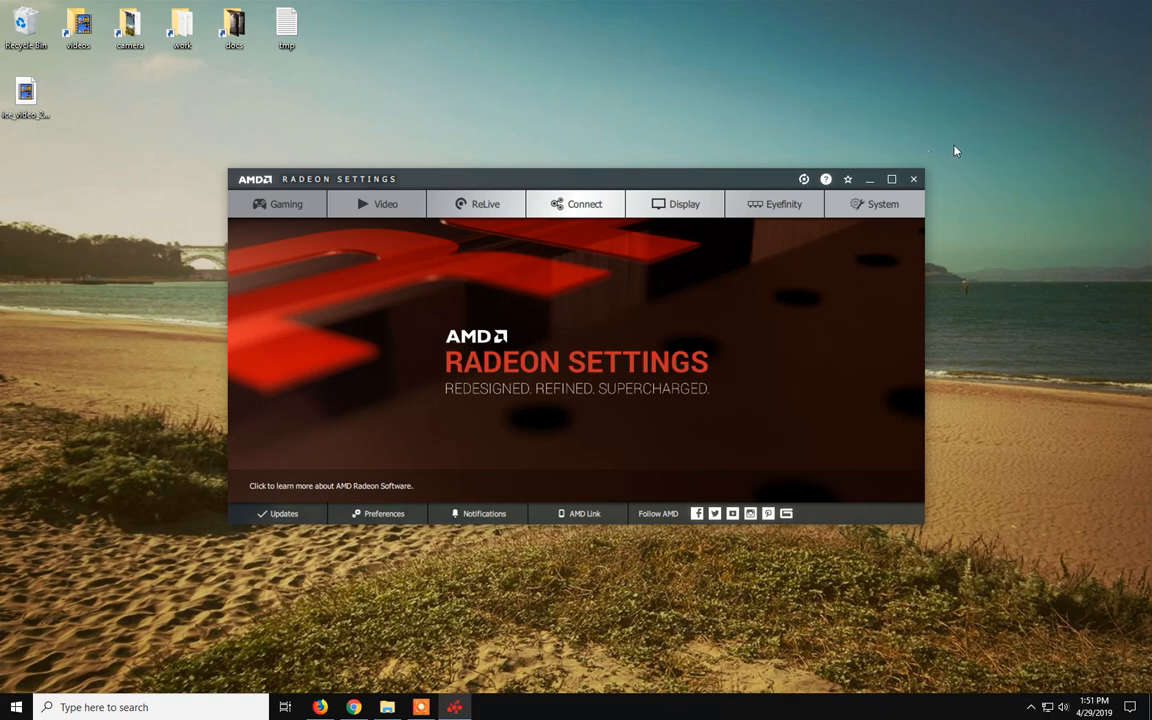
pyautogui.moveTo(455, 607)
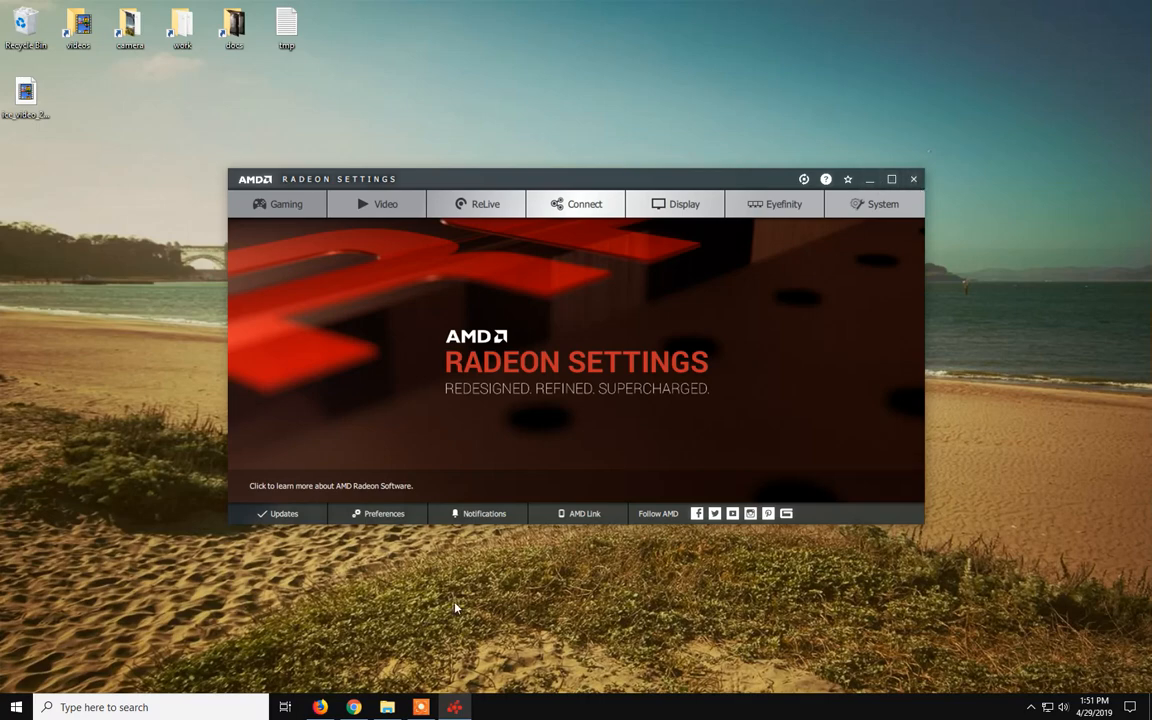
pyautogui.click(353, 707)
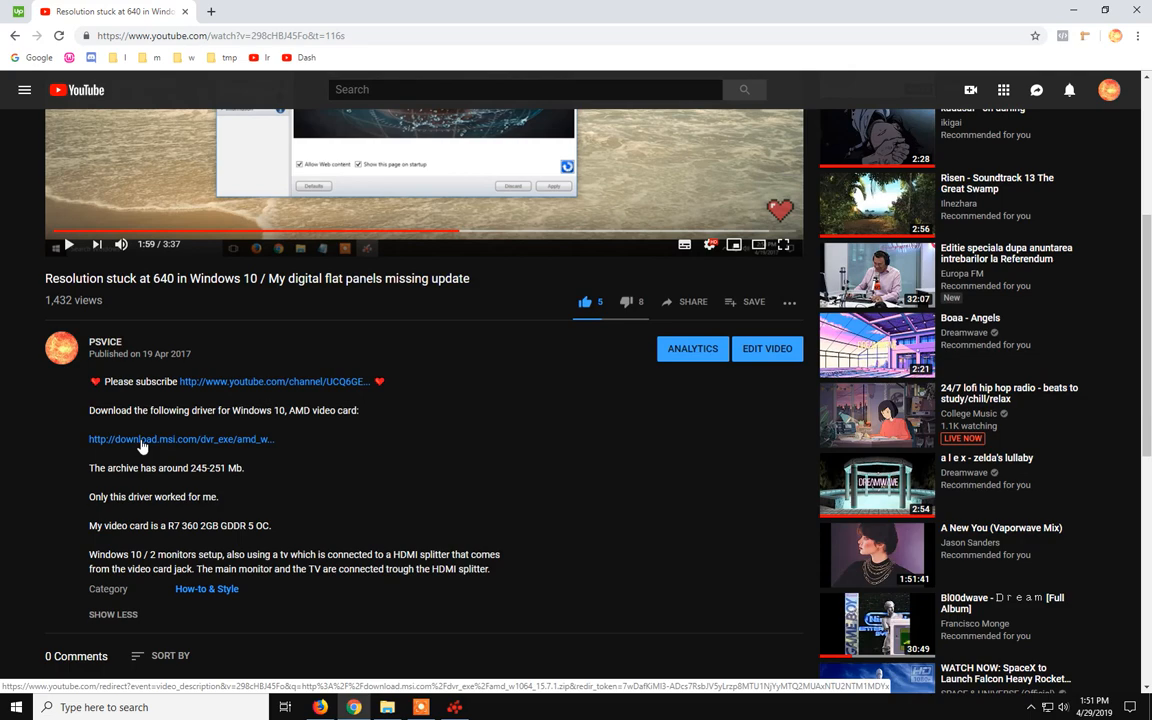
pyautogui.moveTo(230, 450)
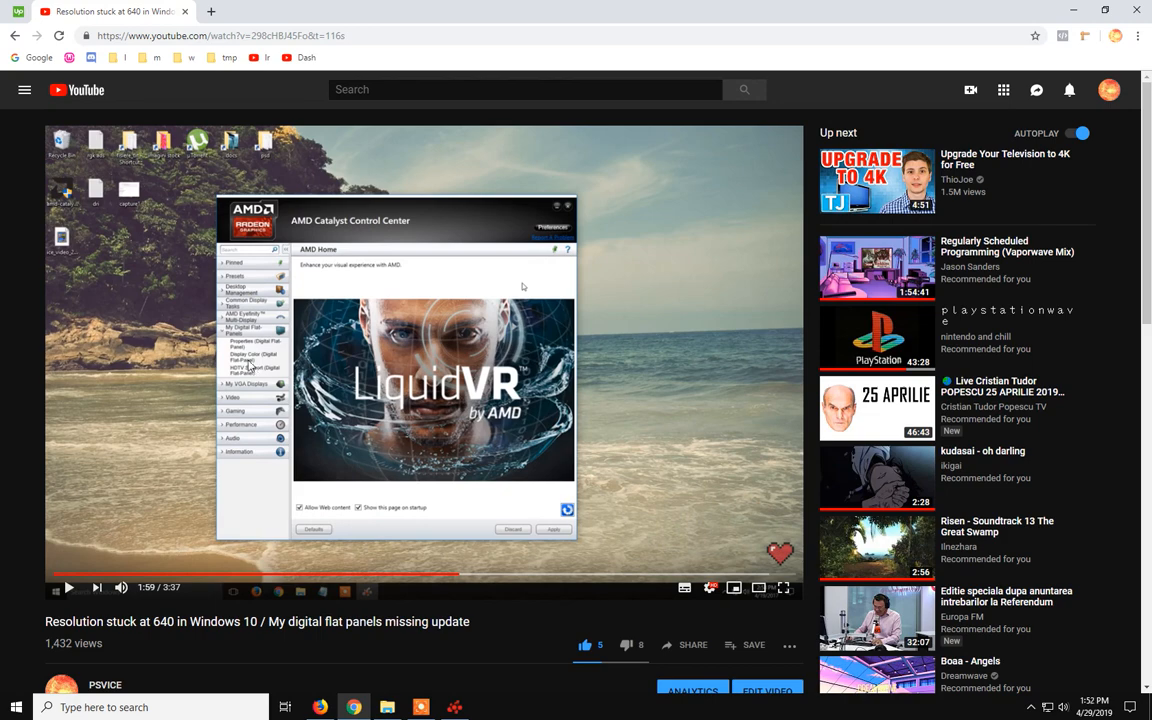
pyautogui.scroll(-3)
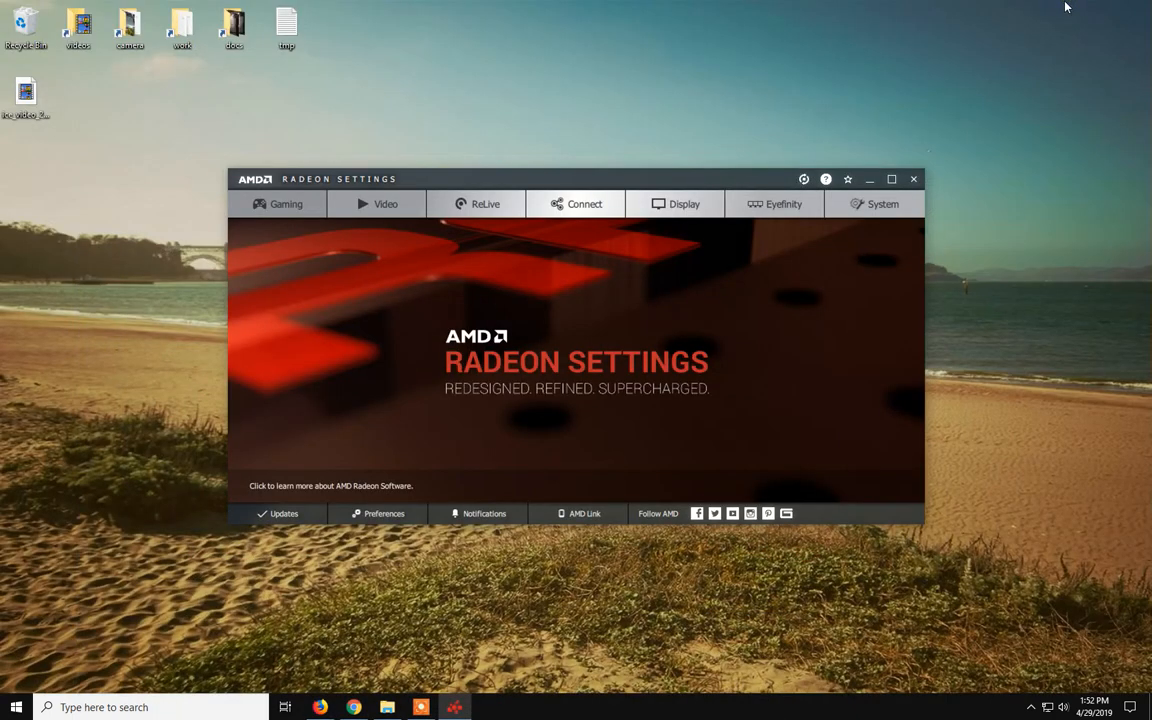
pyautogui.moveTo(778, 374)
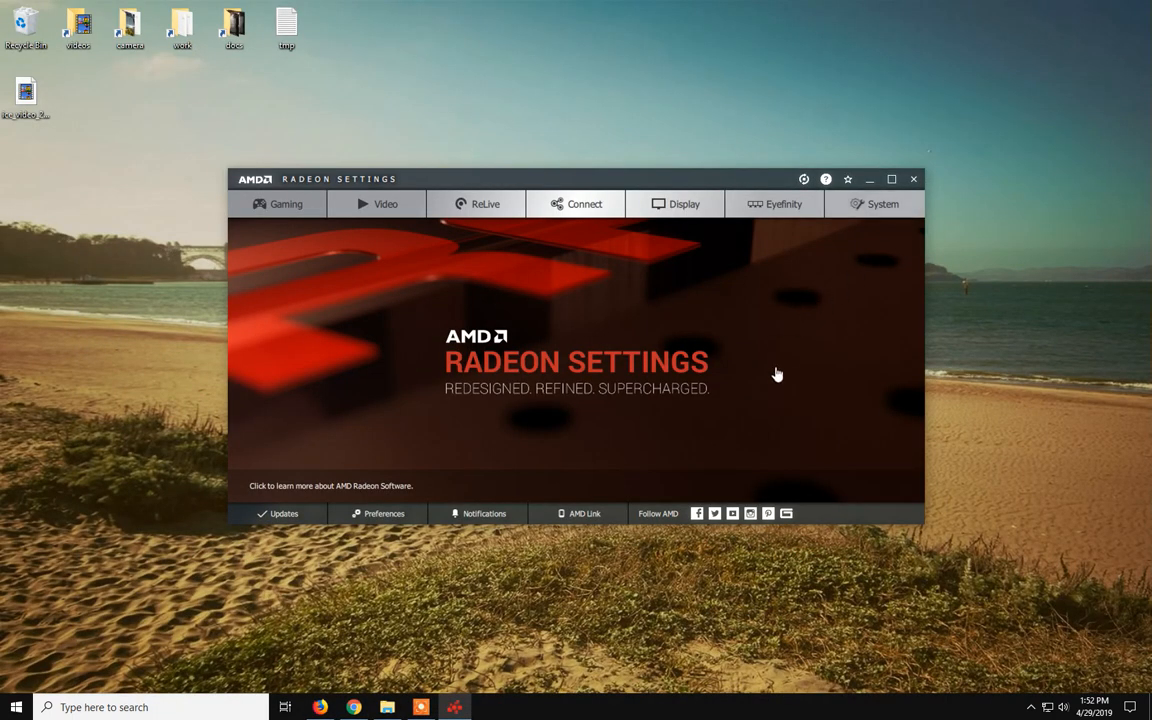
pyautogui.moveTo(779, 370)
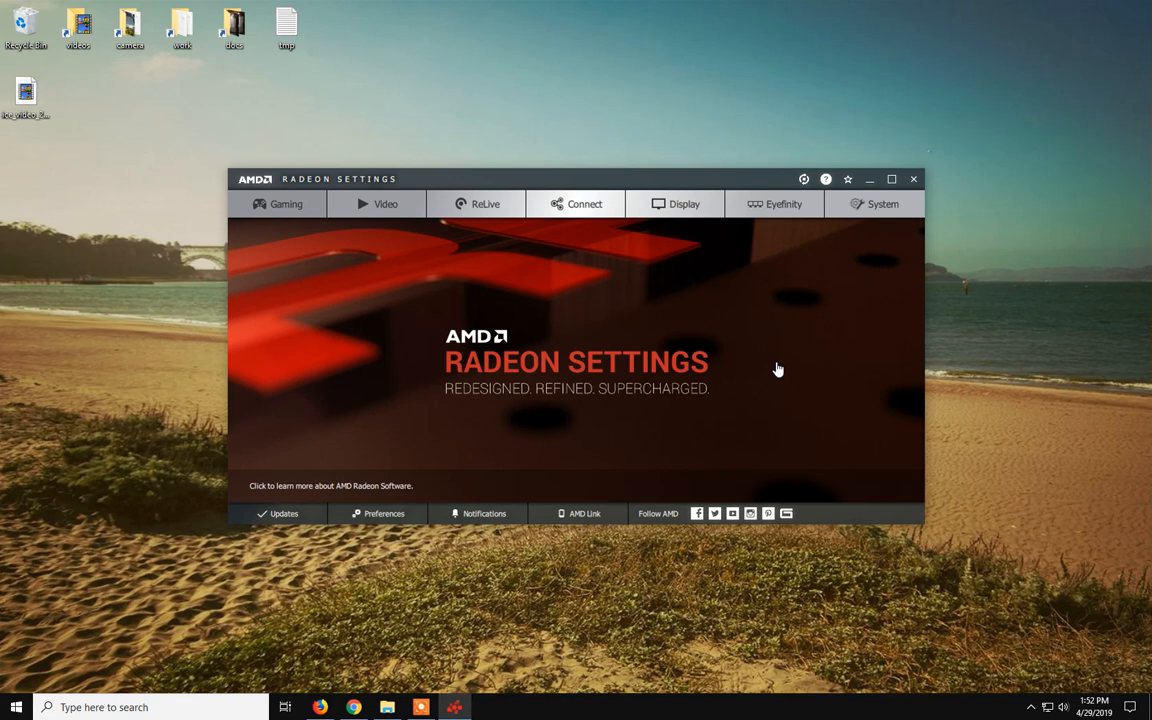
pyautogui.moveTo(780, 367)
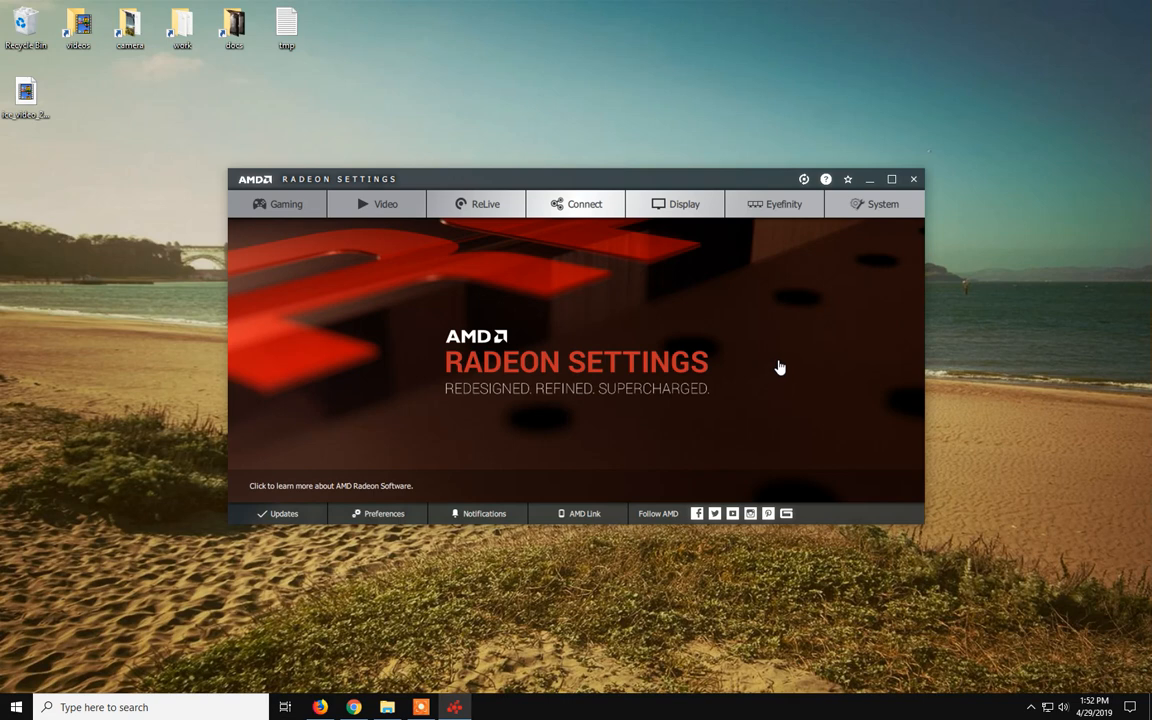
pyautogui.moveTo(376, 204)
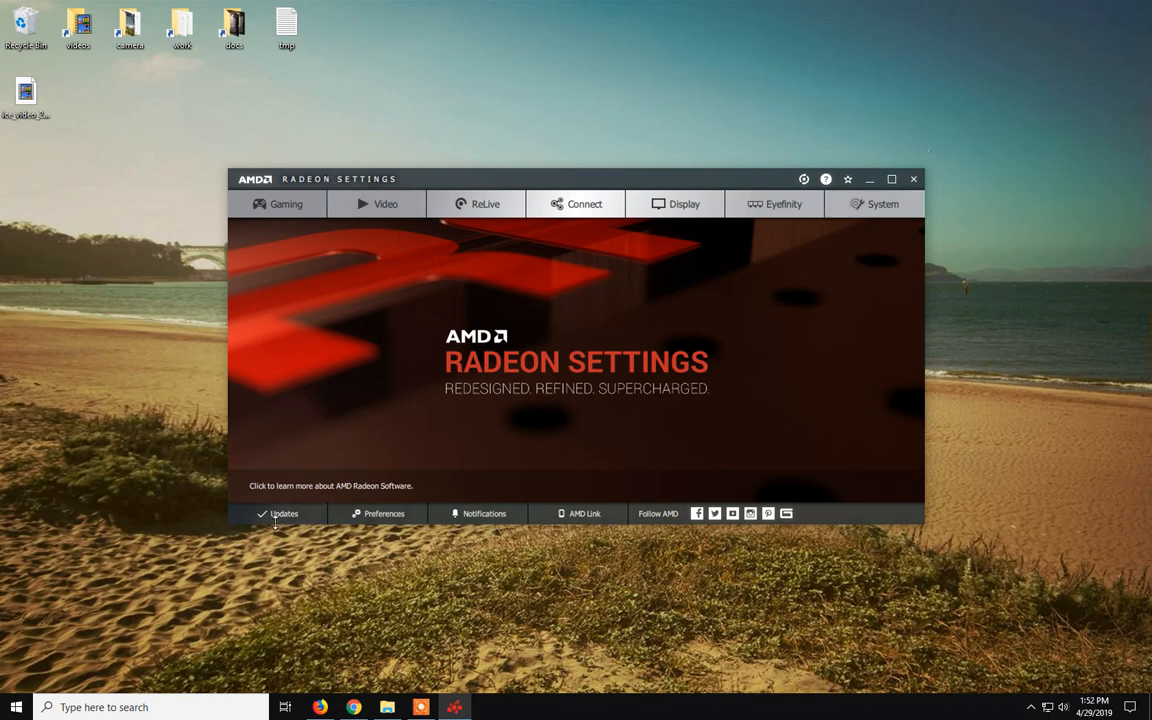
# Step: Minimize Radeon Settings and return to the paused YouTube tutorial on the 640 resolution
pyautogui.click(284, 513)
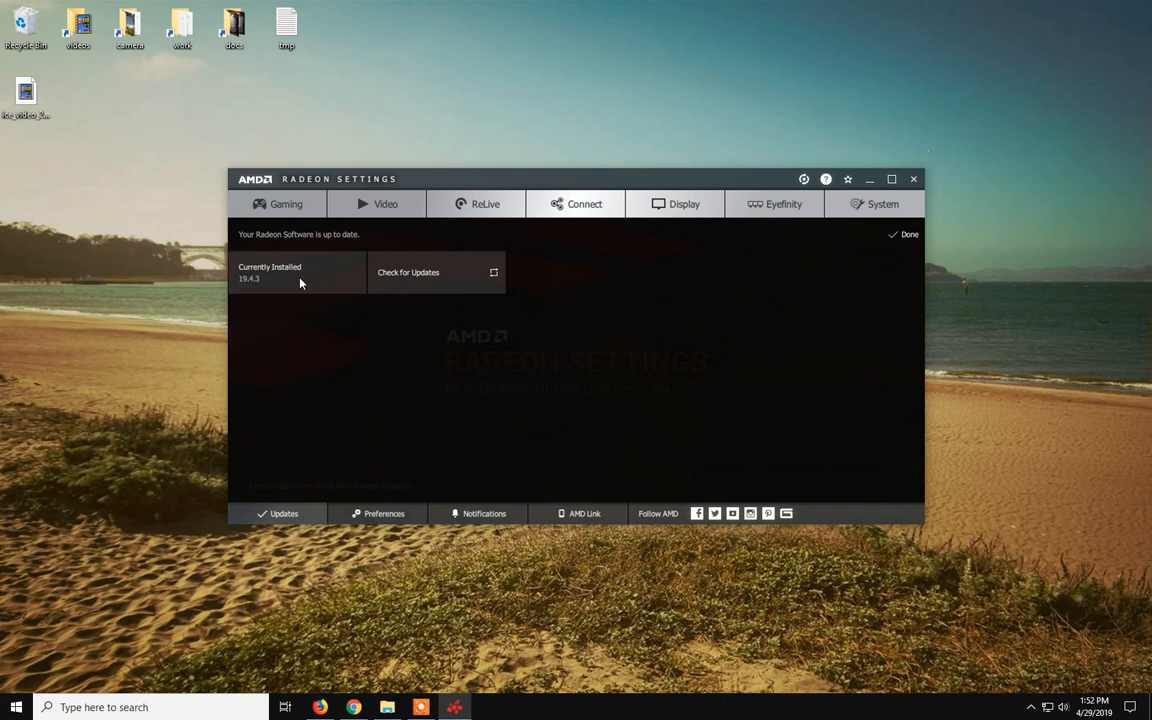
pyautogui.moveTo(270, 286)
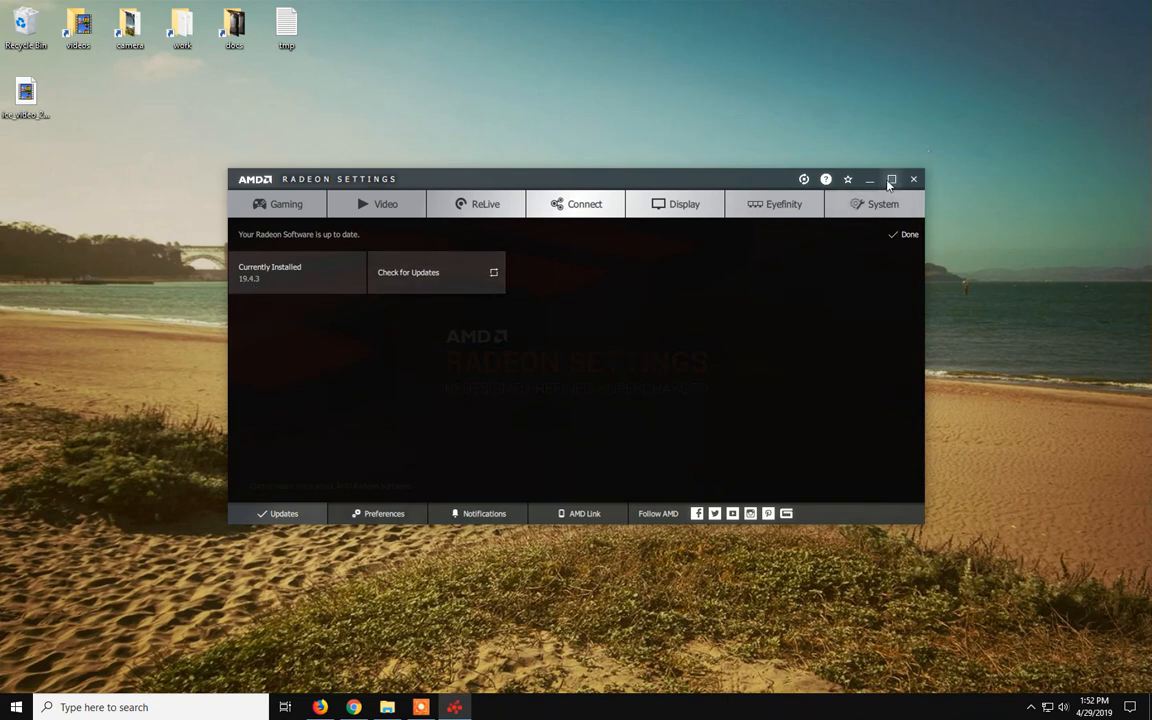
pyautogui.click(353, 707)
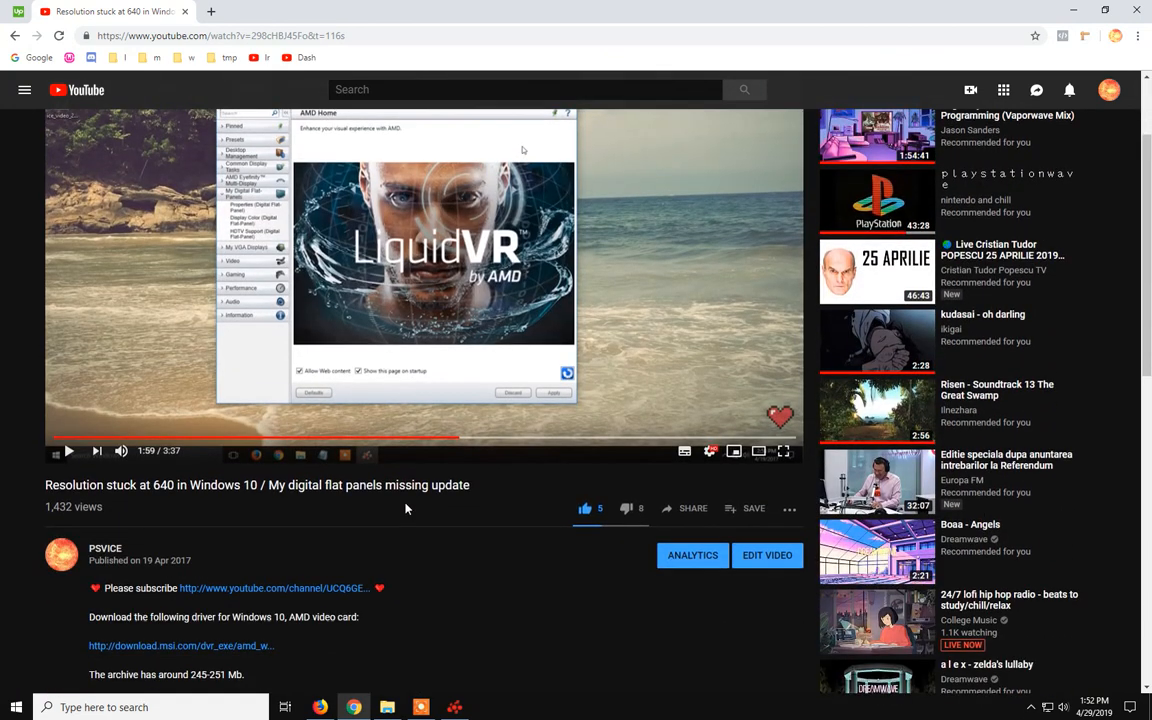
# Step: Put the YouTube tutorial window away to reveal the empty desktop
pyautogui.scroll(-3)
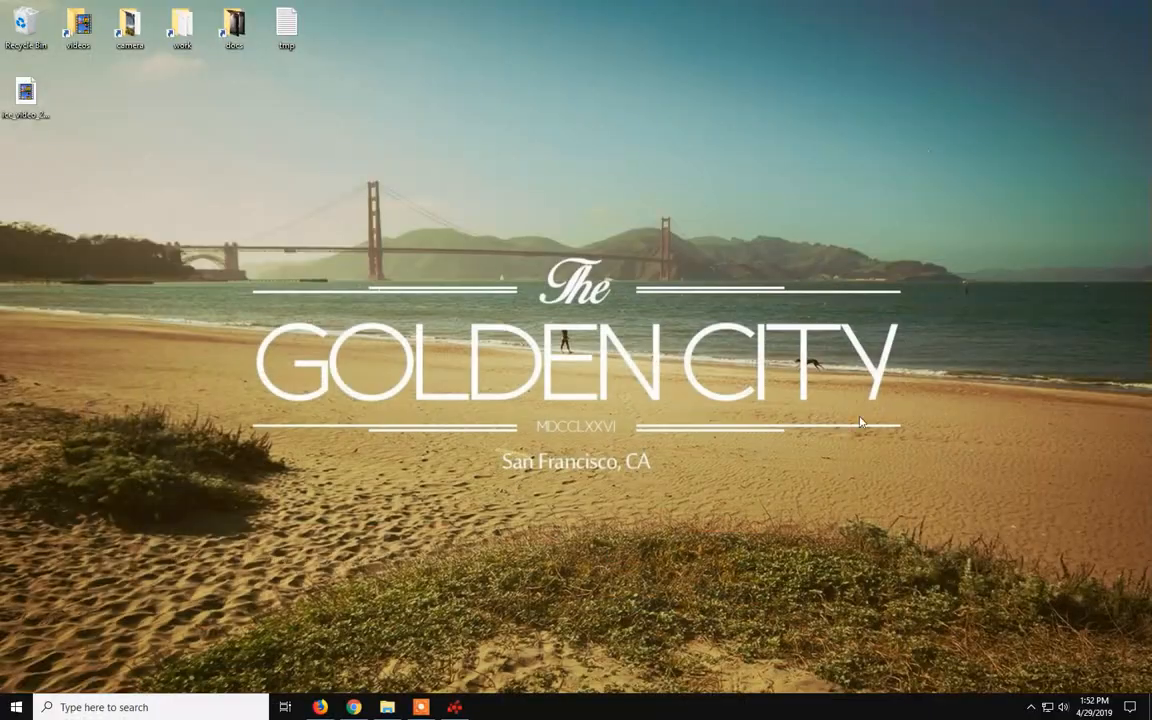
pyautogui.click(320, 707)
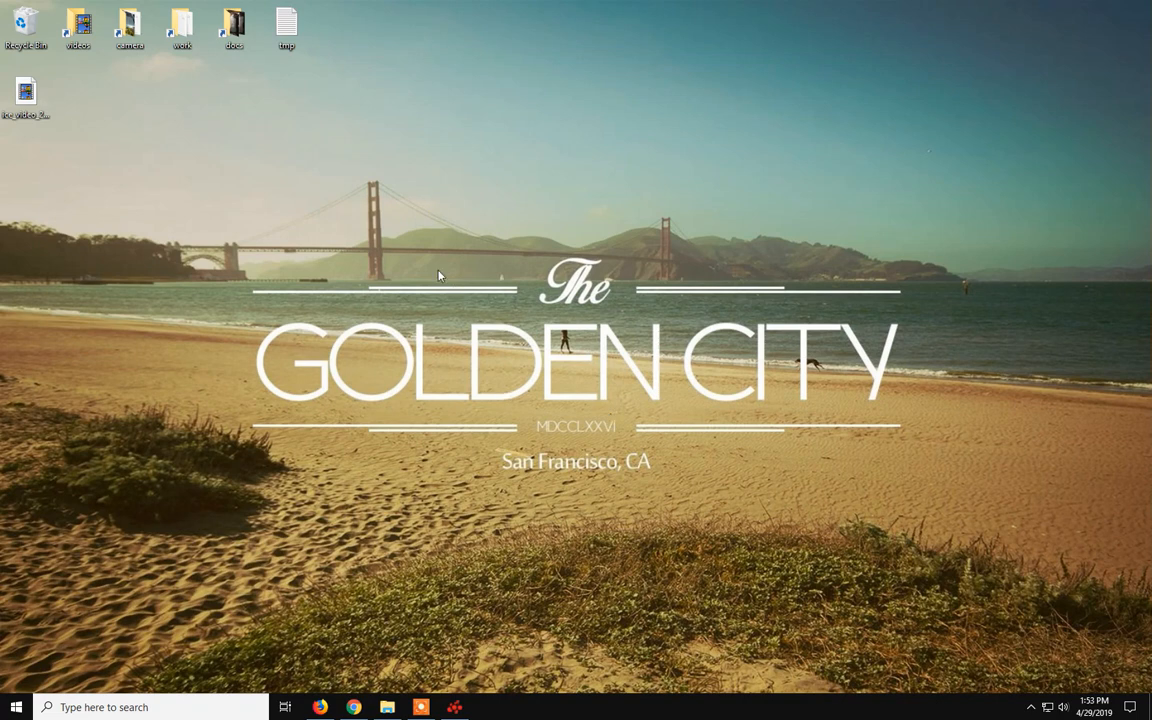
pyautogui.click(454, 707)
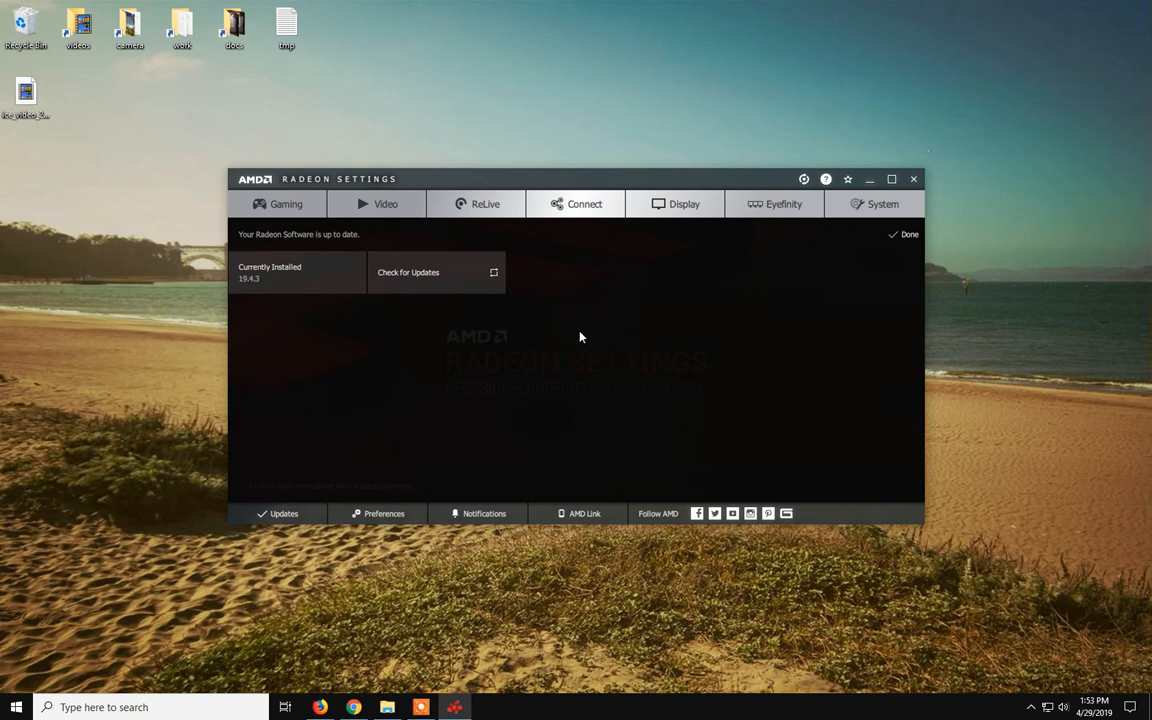
pyautogui.moveTo(558, 398)
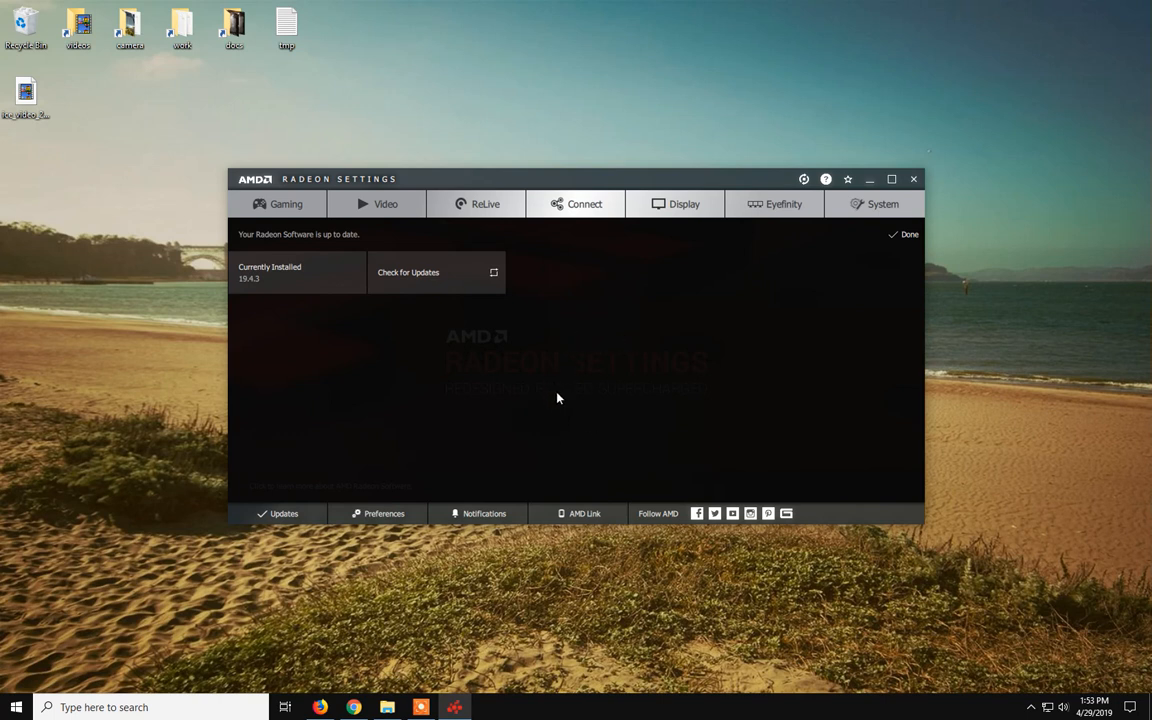
pyautogui.moveTo(276, 279)
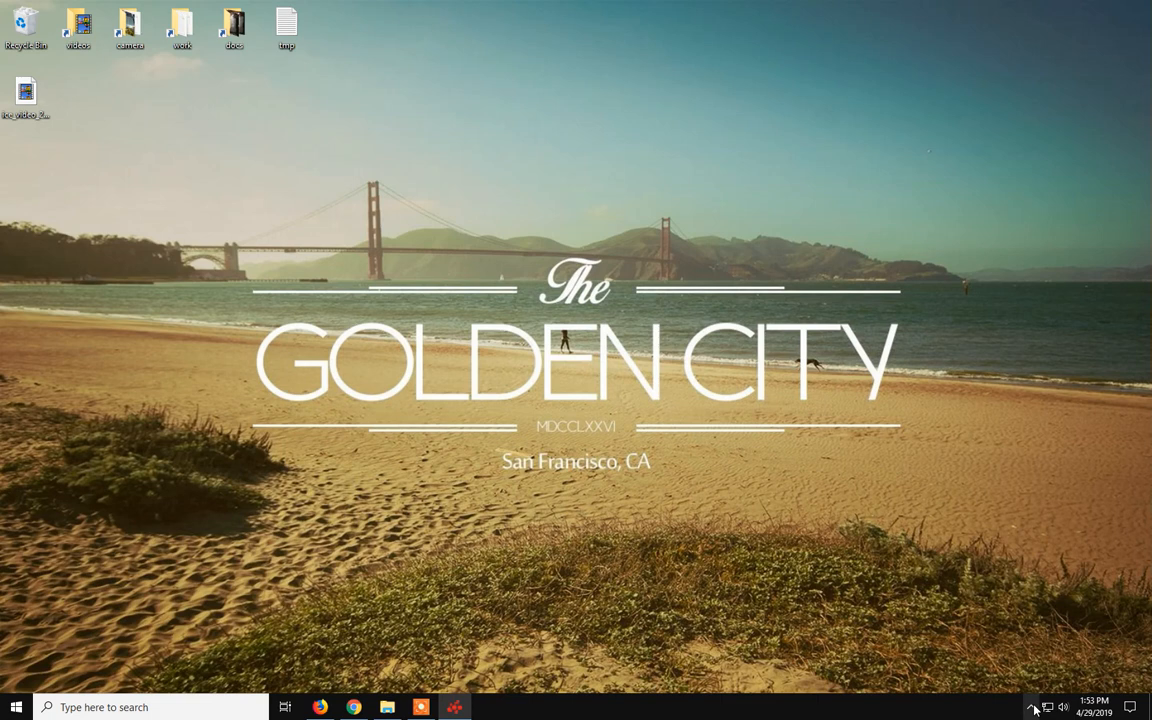
pyautogui.moveTo(1059, 682)
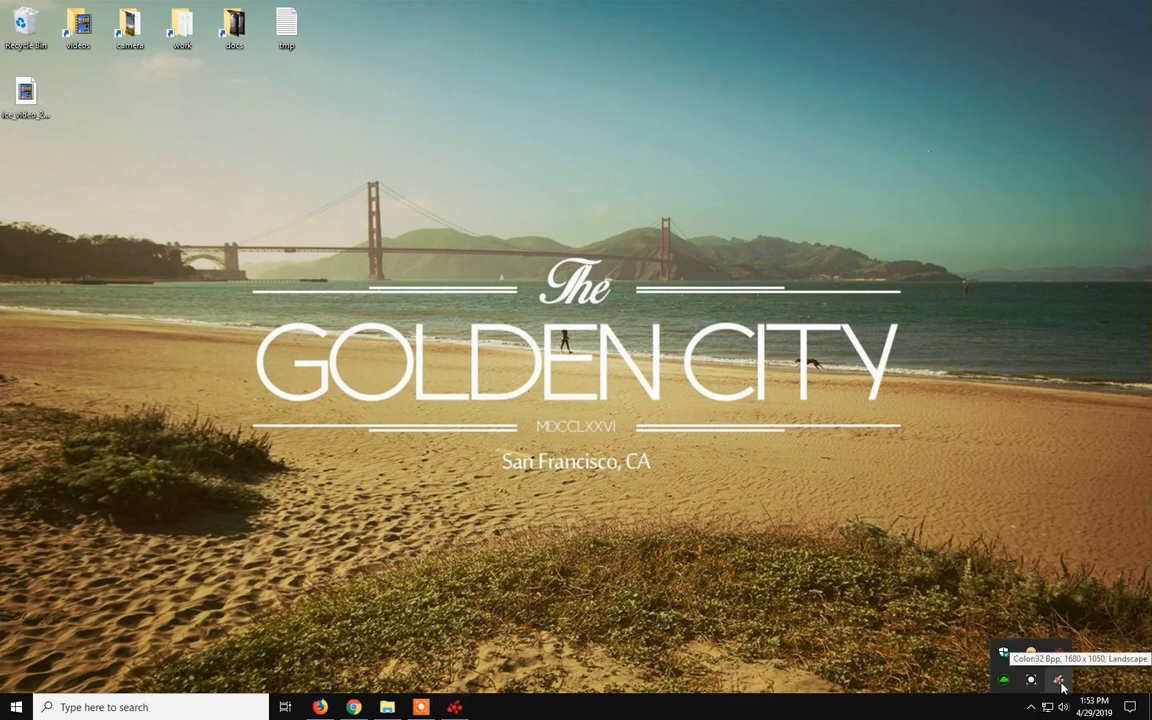
# Step: Reopen the hidden tray icons, bring up Radeon Settings, then hide it again
pyautogui.click(1059, 681)
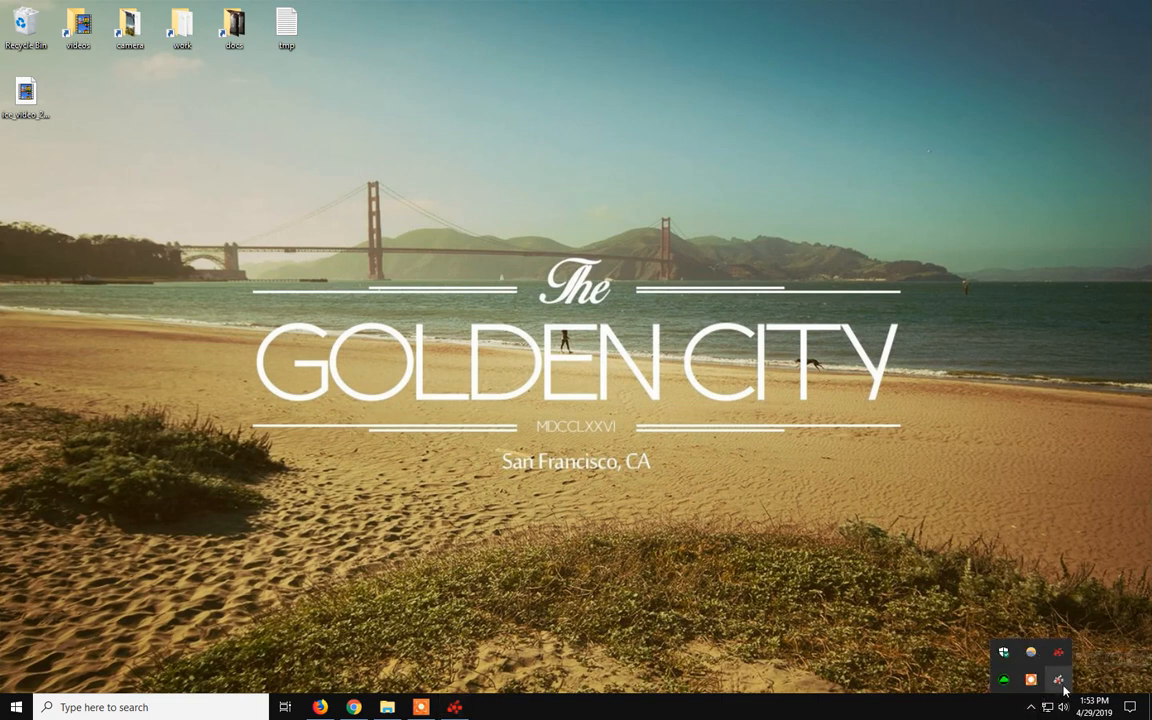
pyautogui.moveTo(1058, 681)
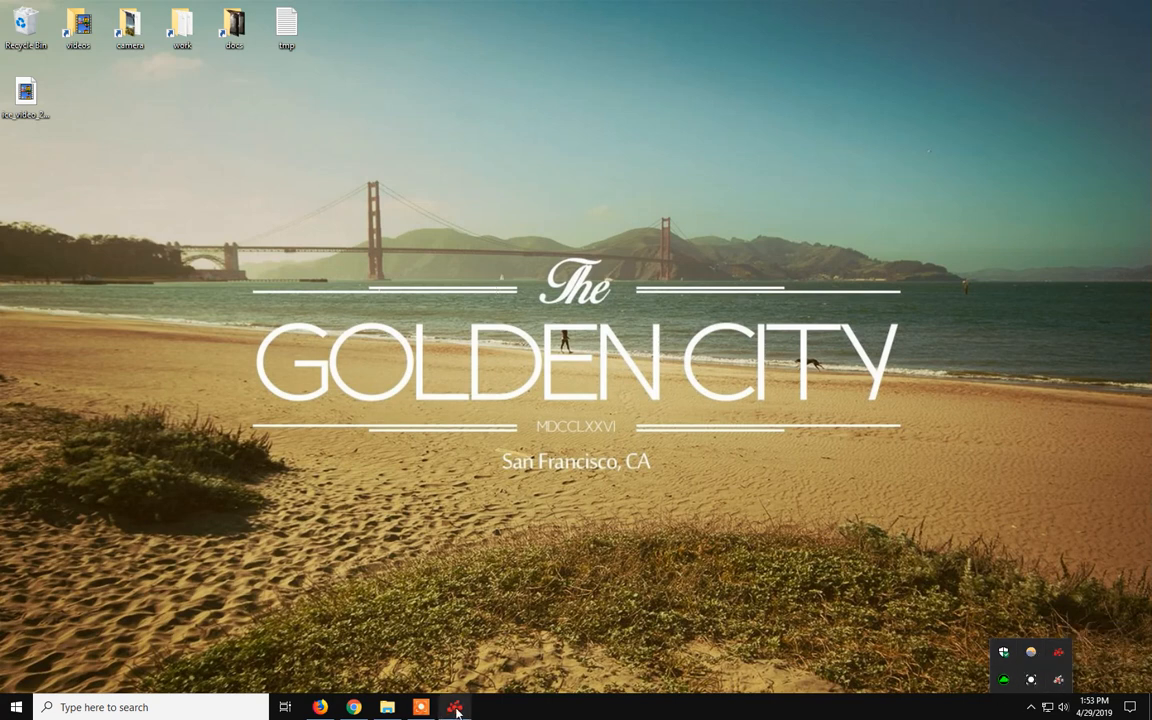
pyautogui.click(454, 707)
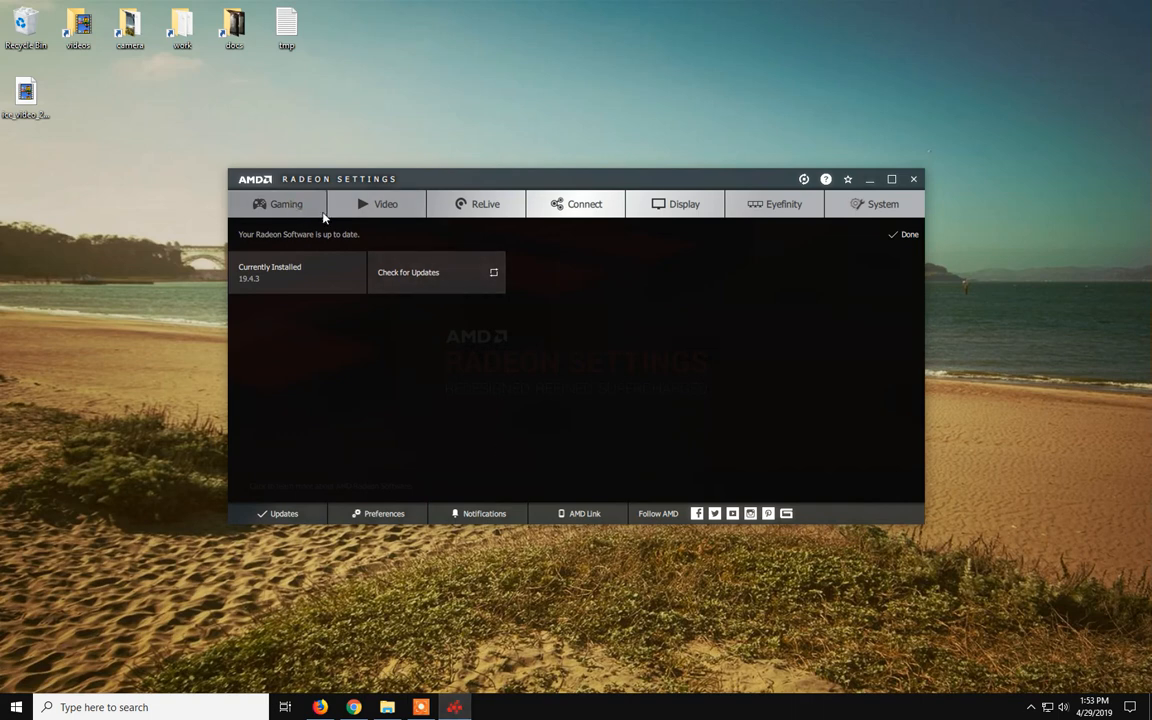
pyautogui.click(286, 203)
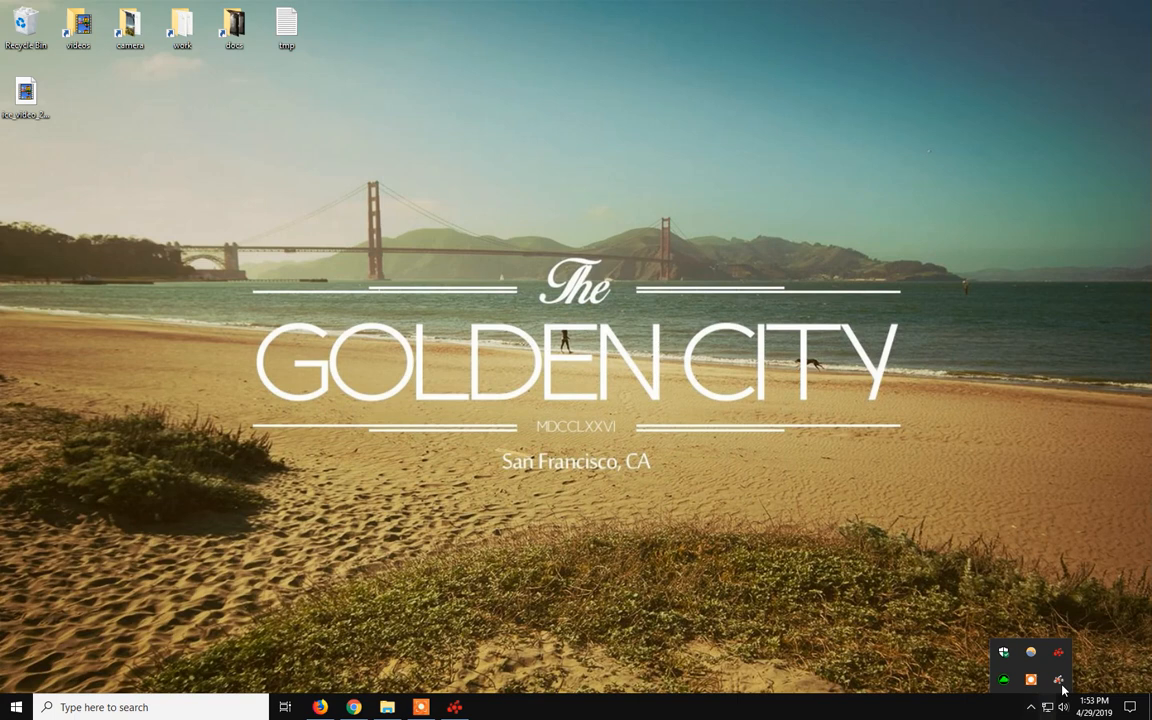
pyautogui.moveTo(1058, 680)
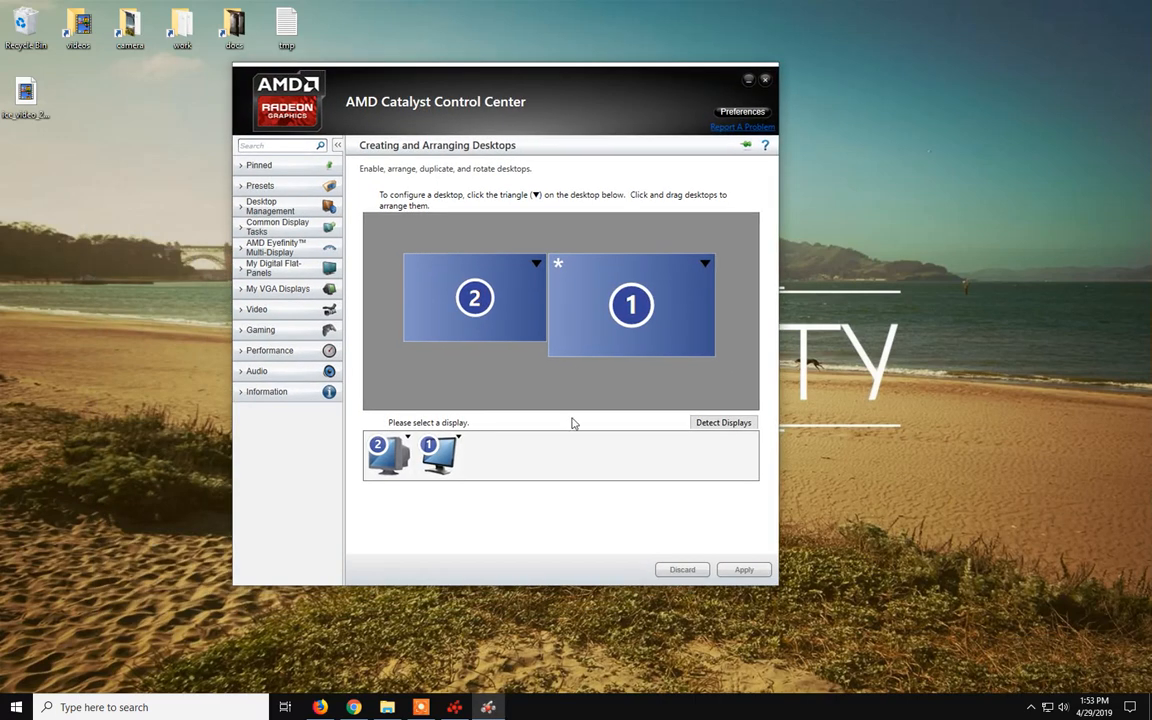
# Step: Start a new custom resolution for the flat panel with horizontal resolution 1920
pyautogui.click(275, 268)
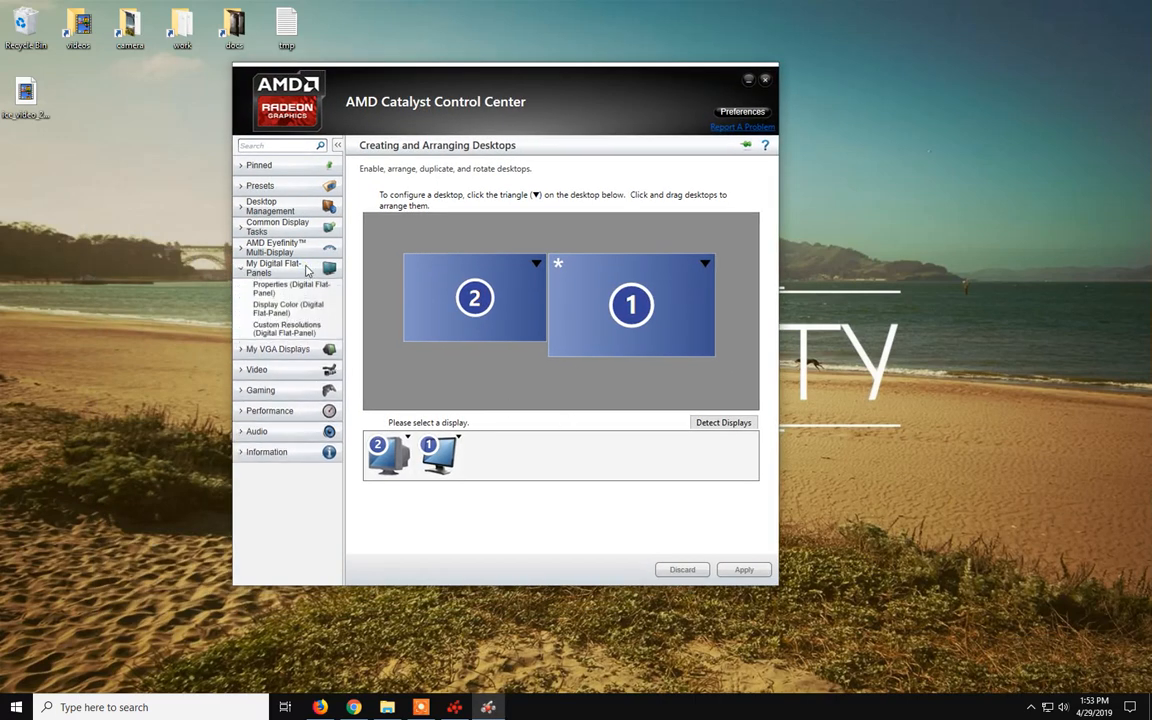
pyautogui.click(287, 328)
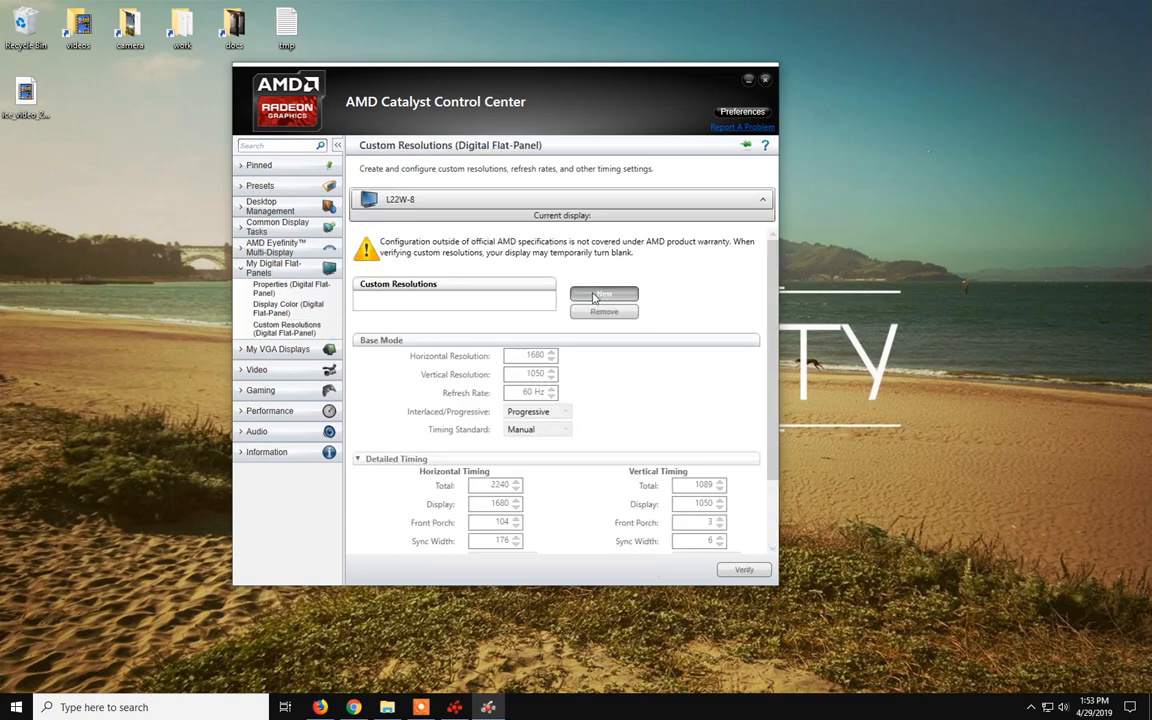
pyautogui.click(604, 293)
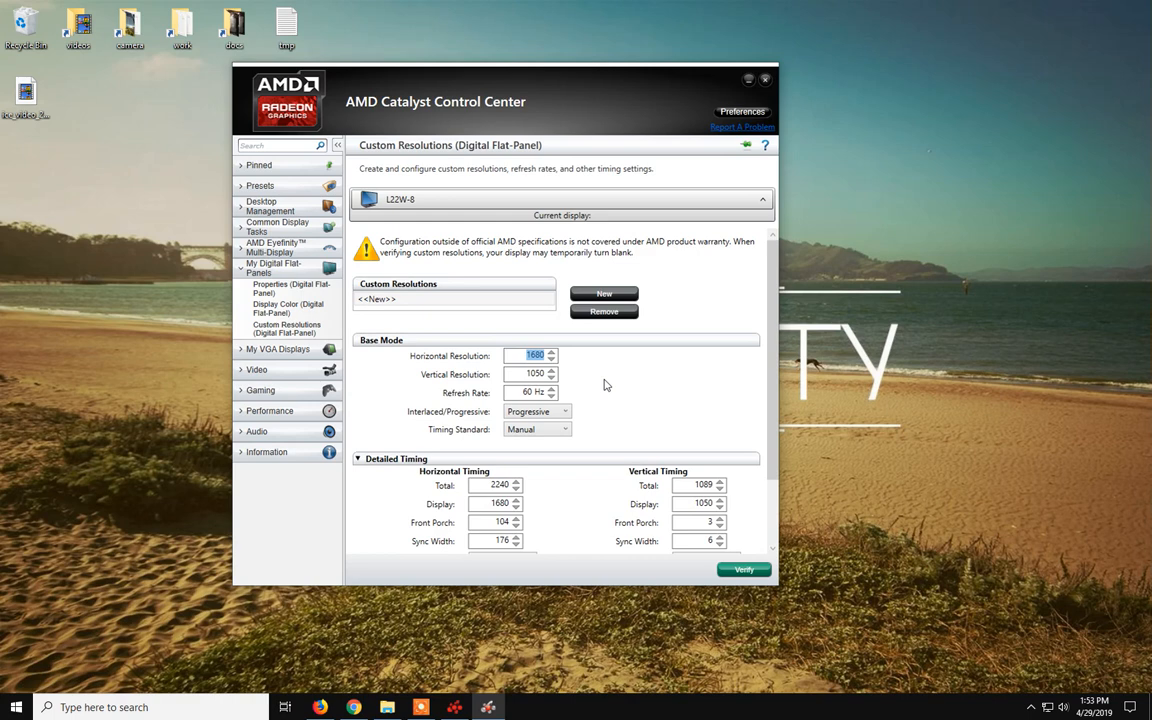
pyautogui.click(530, 355)
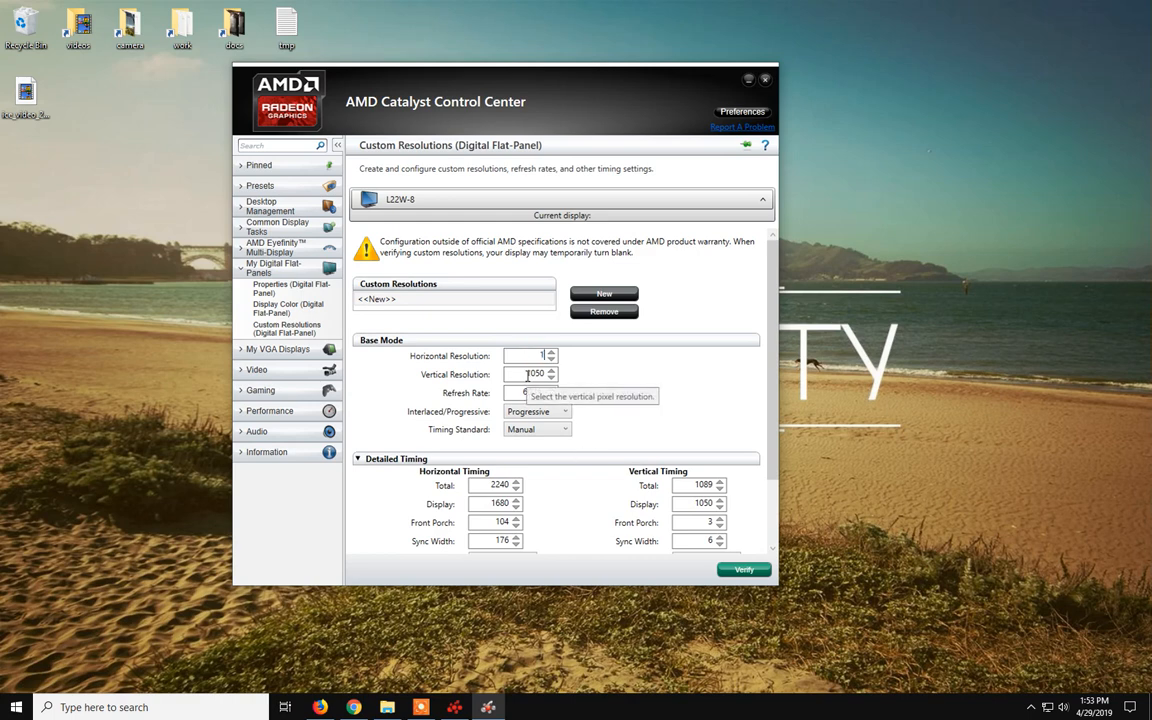
pyautogui.write('9')
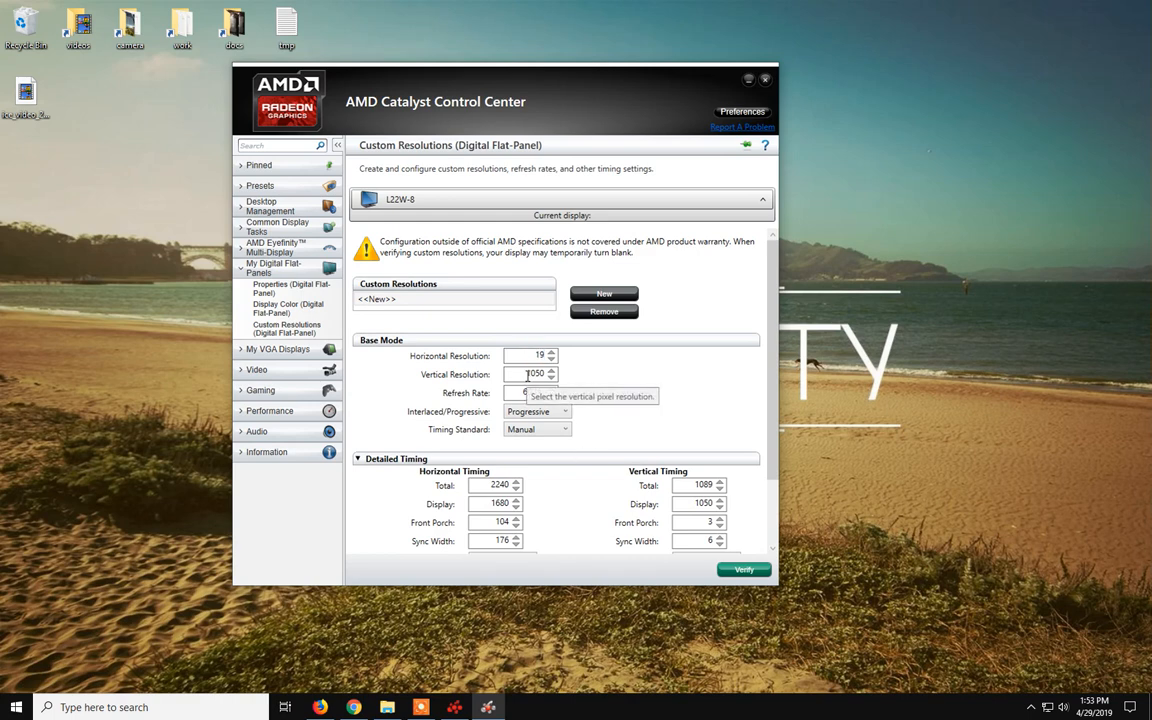
pyautogui.write('1920')
pyautogui.write('1080')
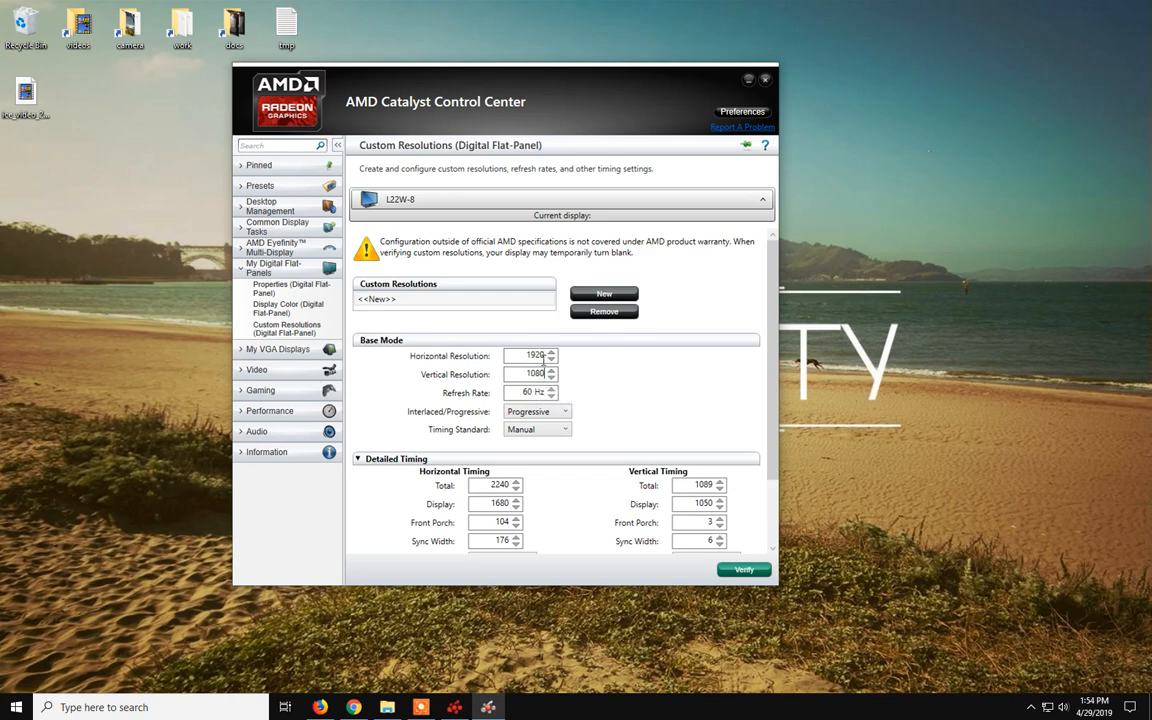
pyautogui.moveTo(570, 382)
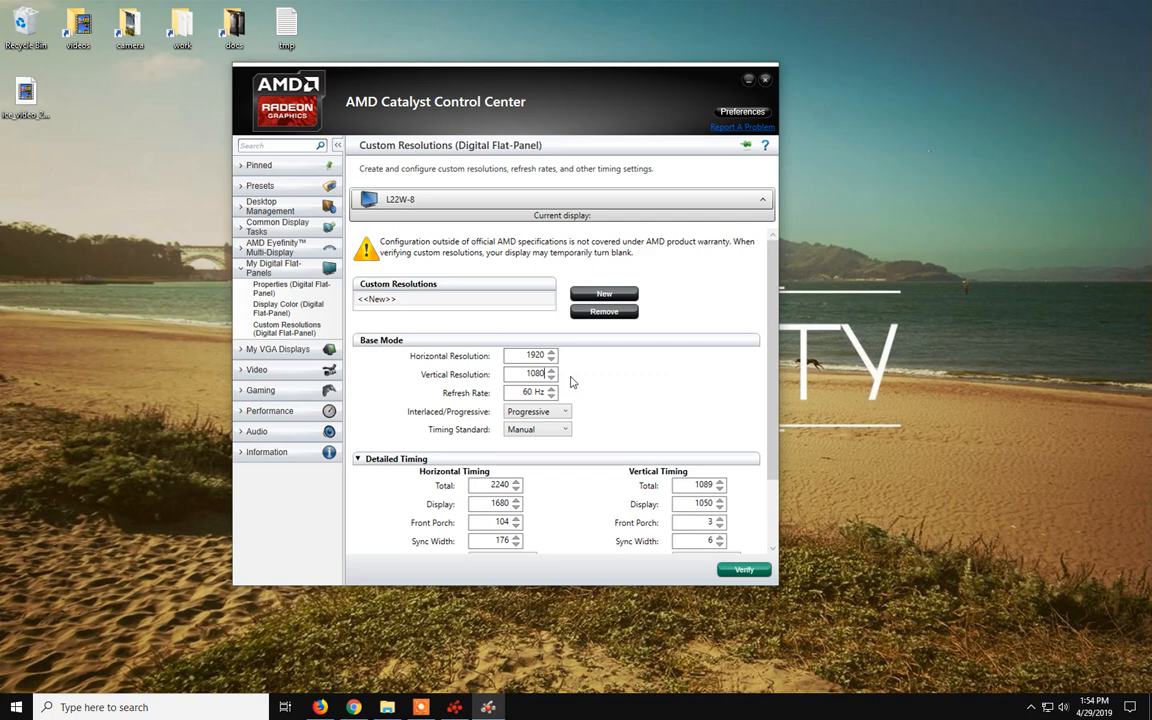
pyautogui.moveTo(665, 420)
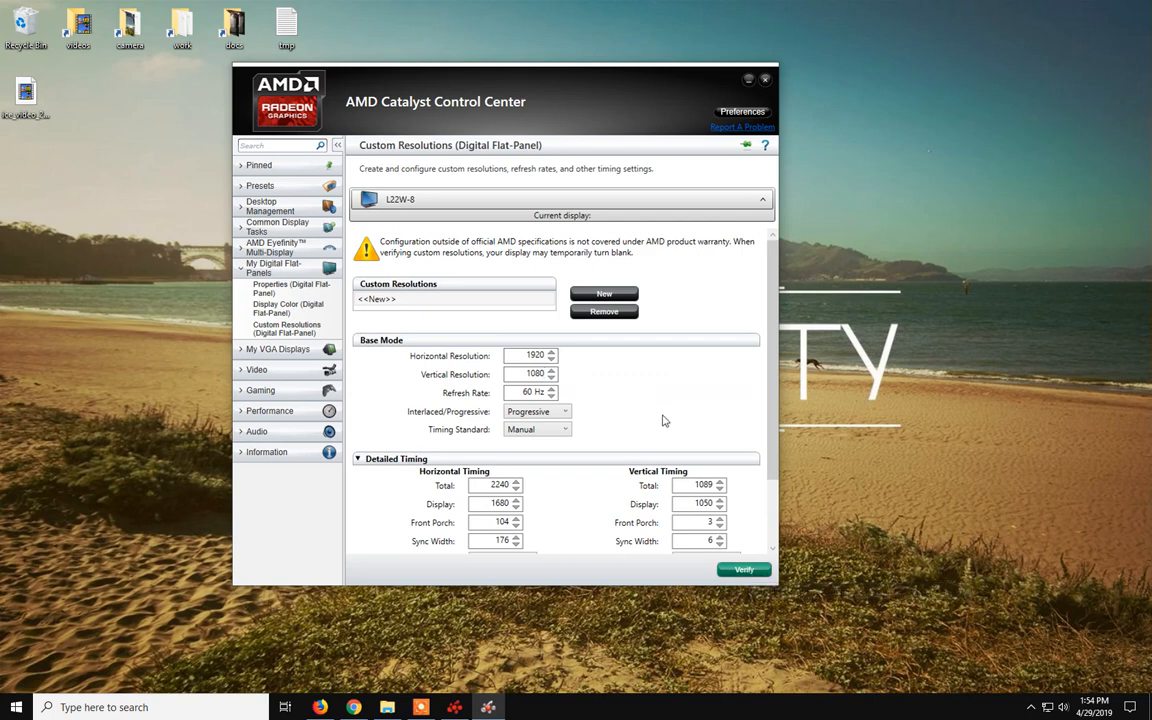
pyautogui.moveTo(227, 308)
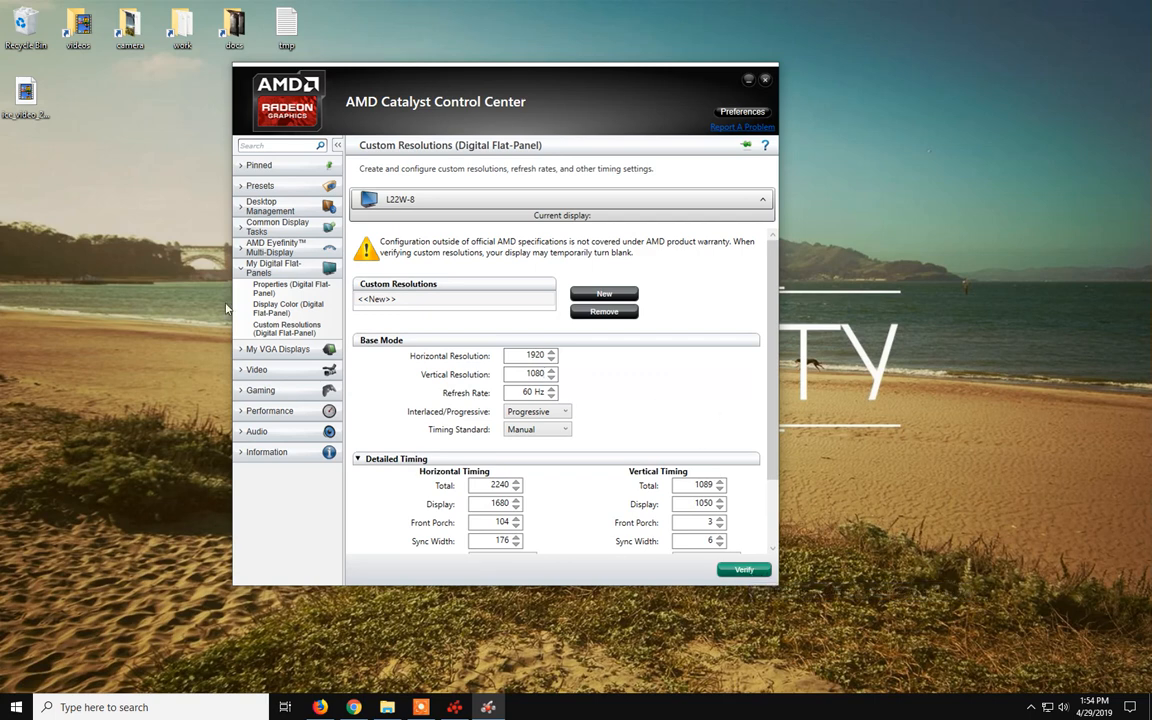
pyautogui.moveTo(600, 143)
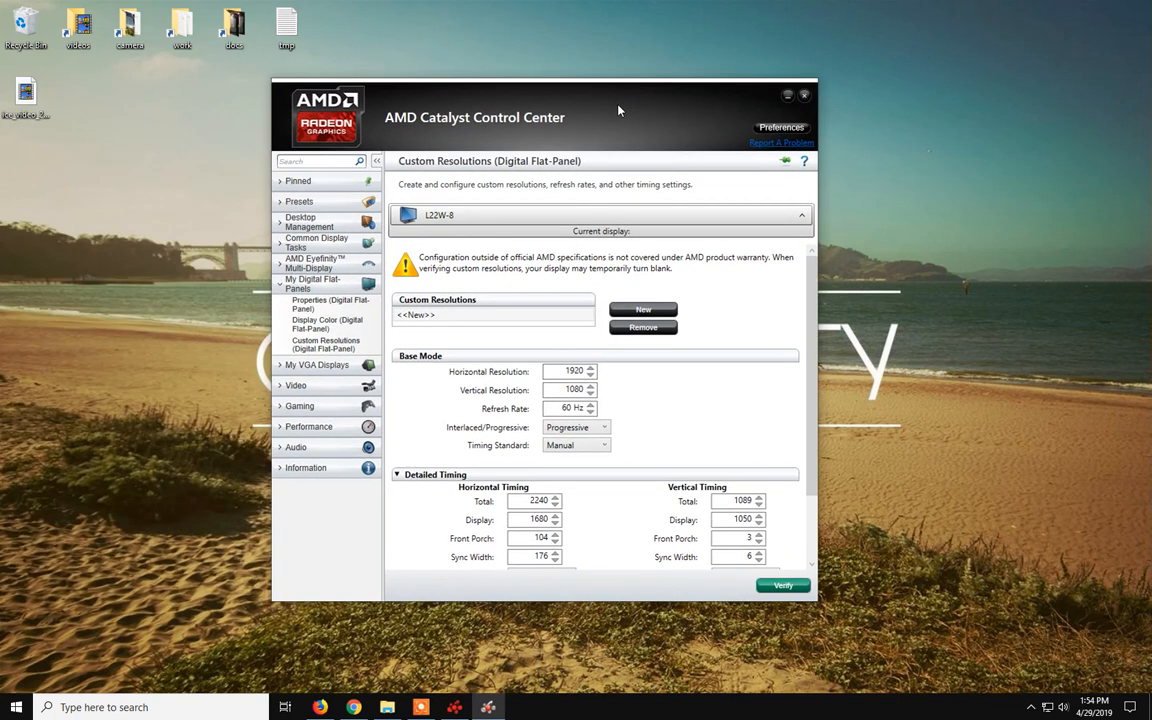
pyautogui.moveTo(583, 389)
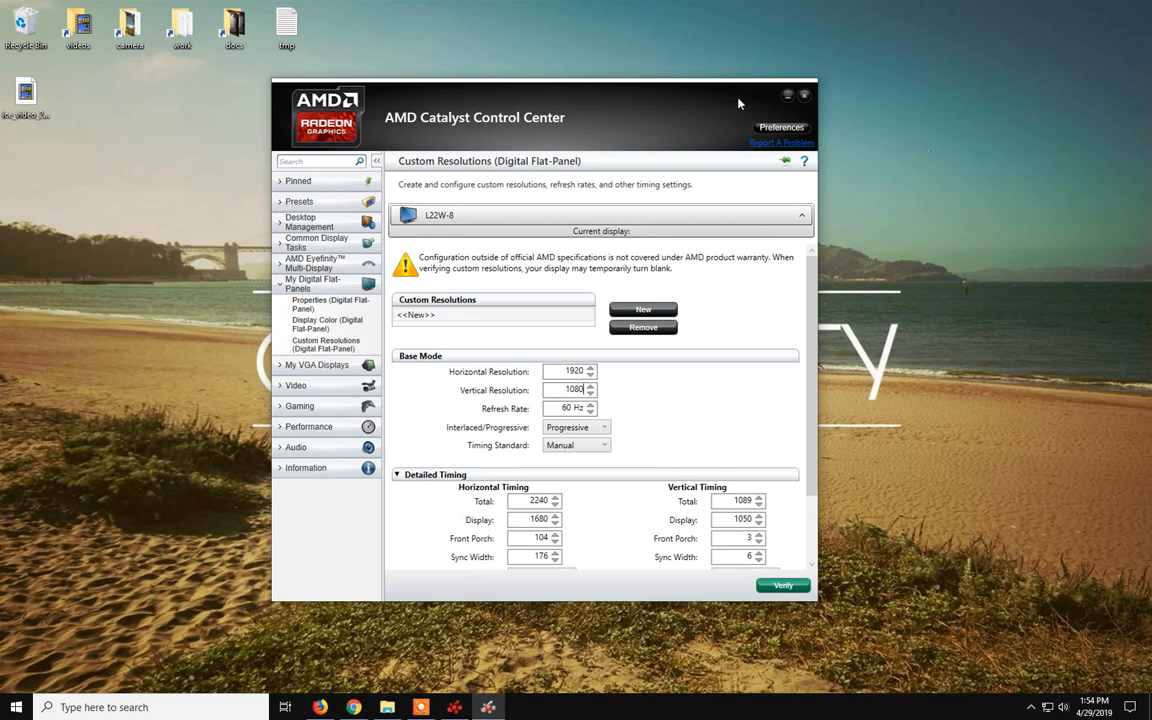
pyautogui.moveTo(720, 437)
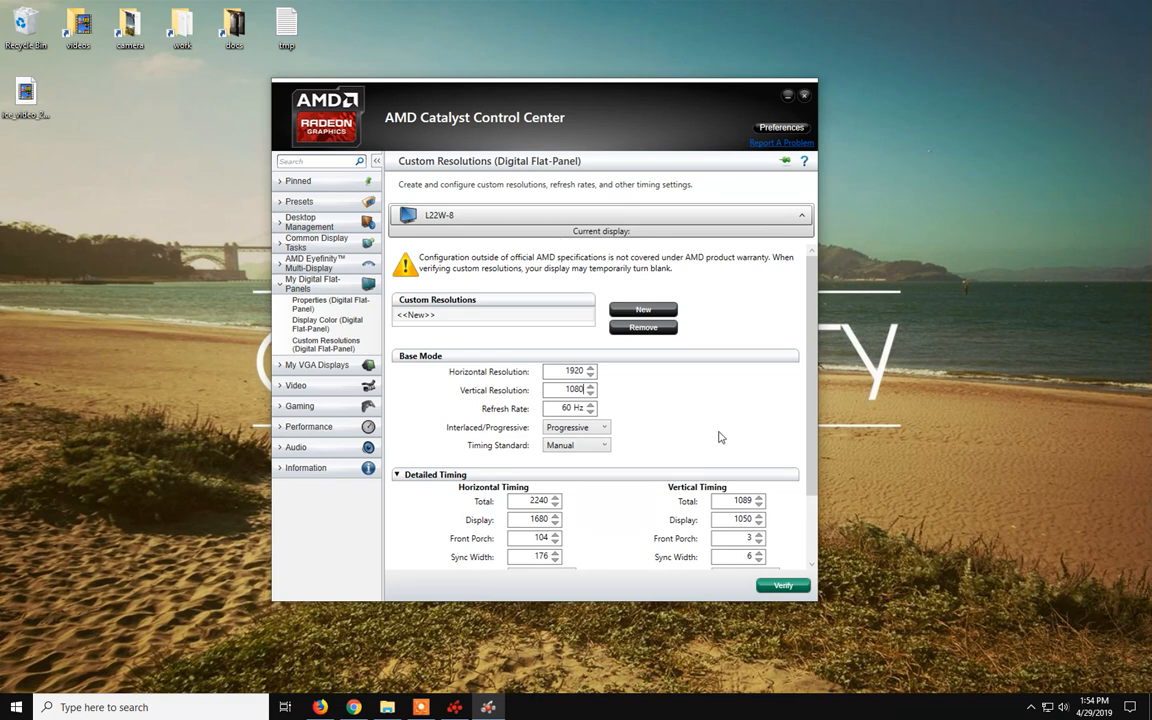
pyautogui.tripleClick(573, 371)
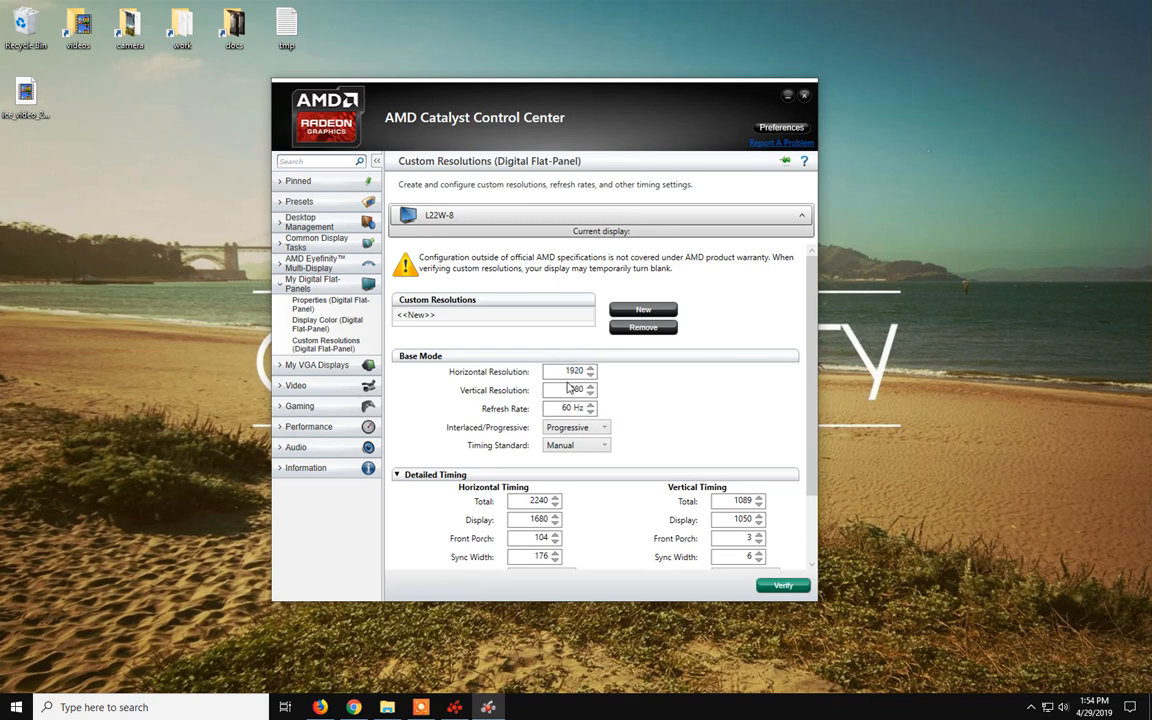
pyautogui.moveTo(573, 371)
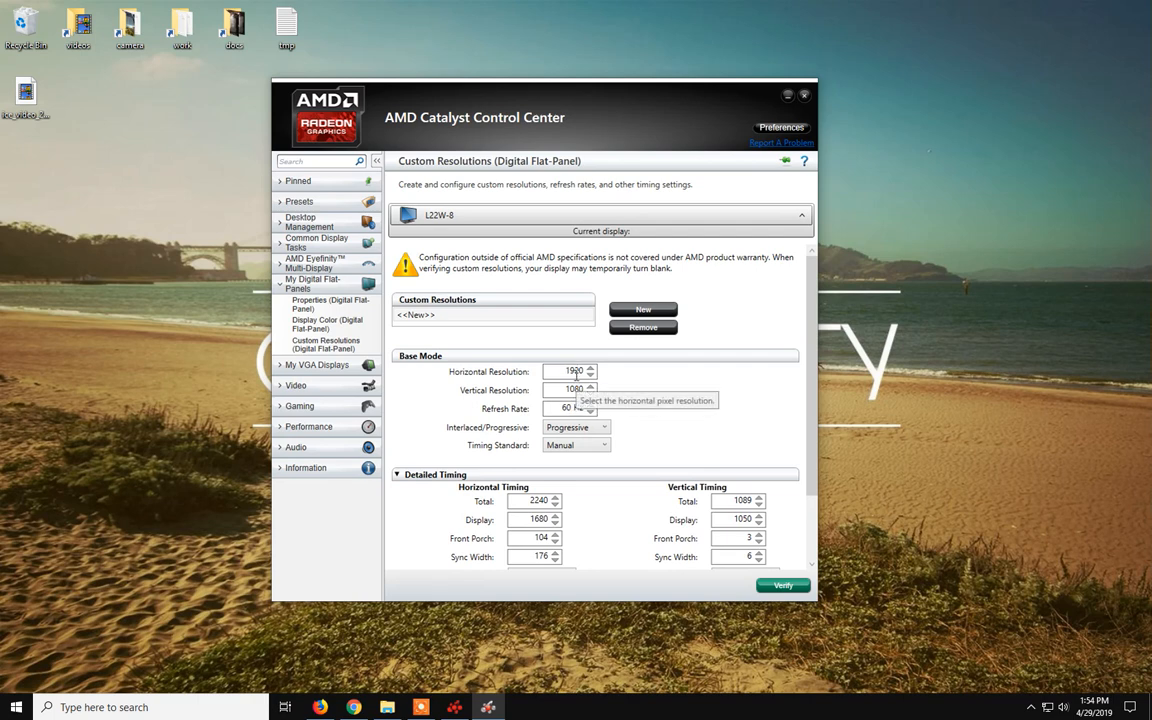
pyautogui.moveTo(575, 371)
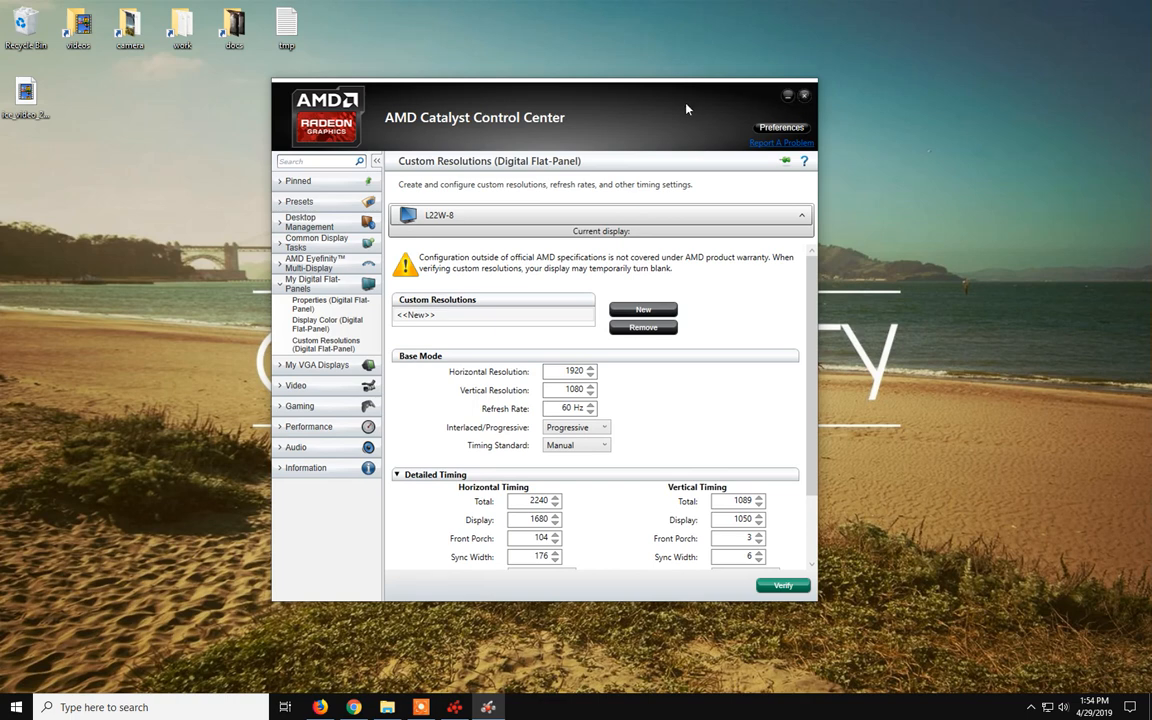
pyautogui.moveTo(605, 384)
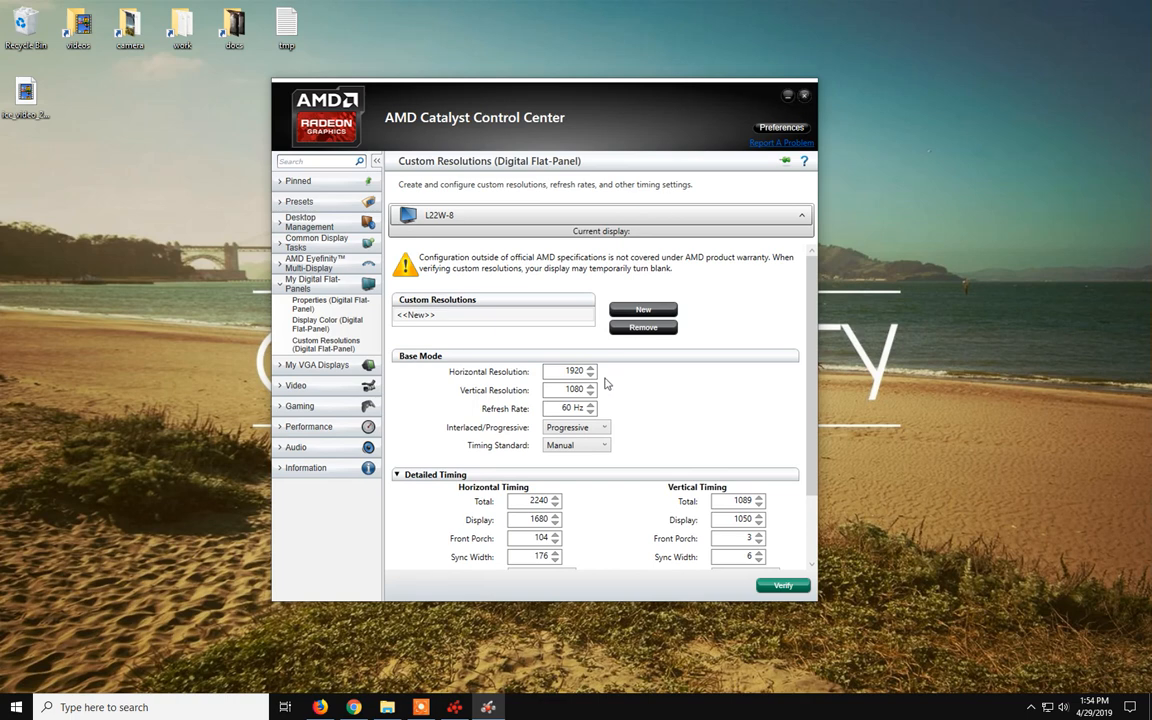
pyautogui.moveTo(570, 390)
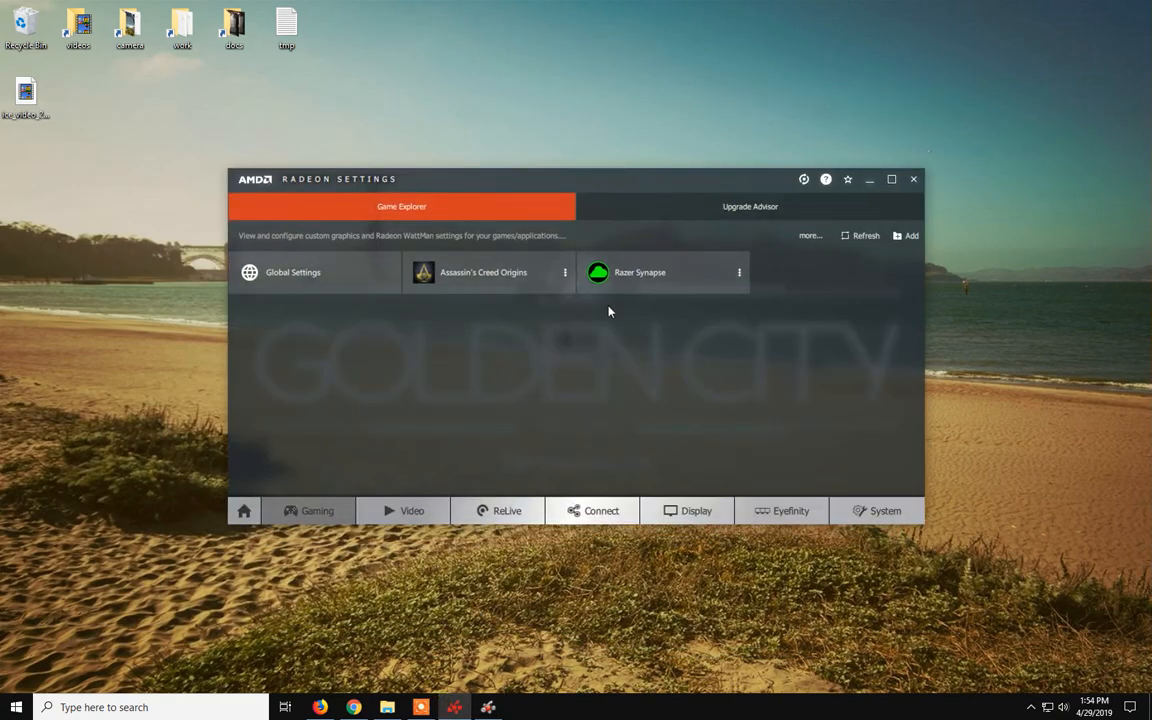
pyautogui.moveTo(468, 228)
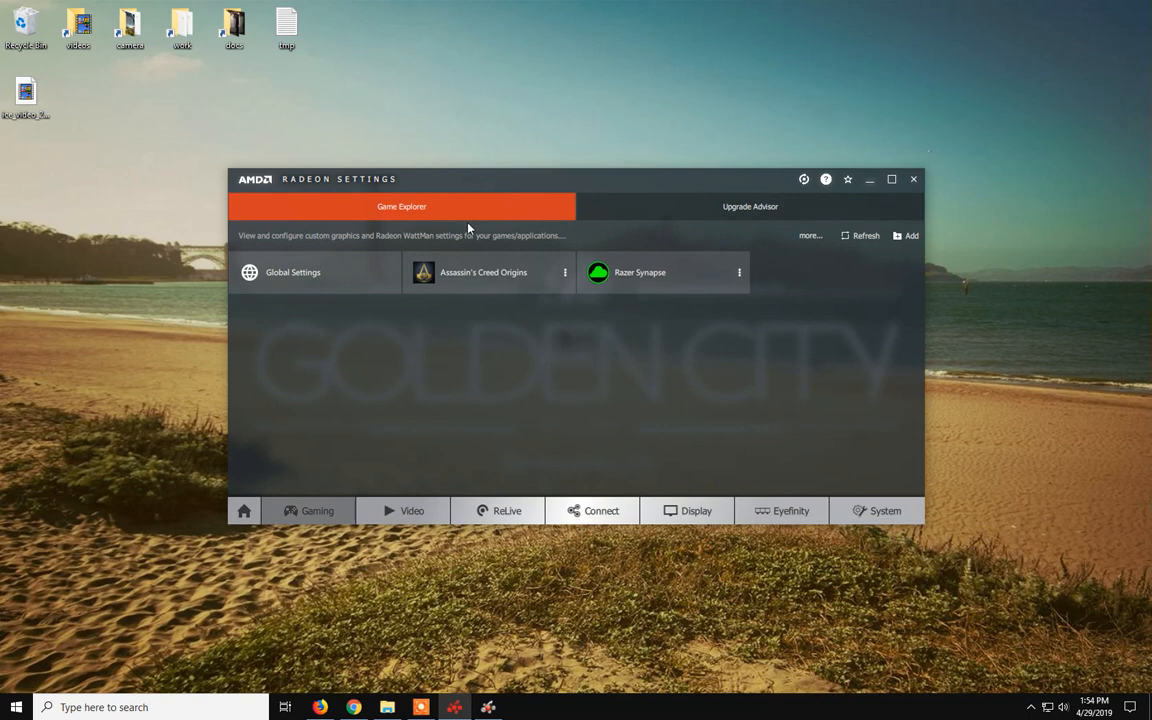
pyautogui.moveTo(860, 235)
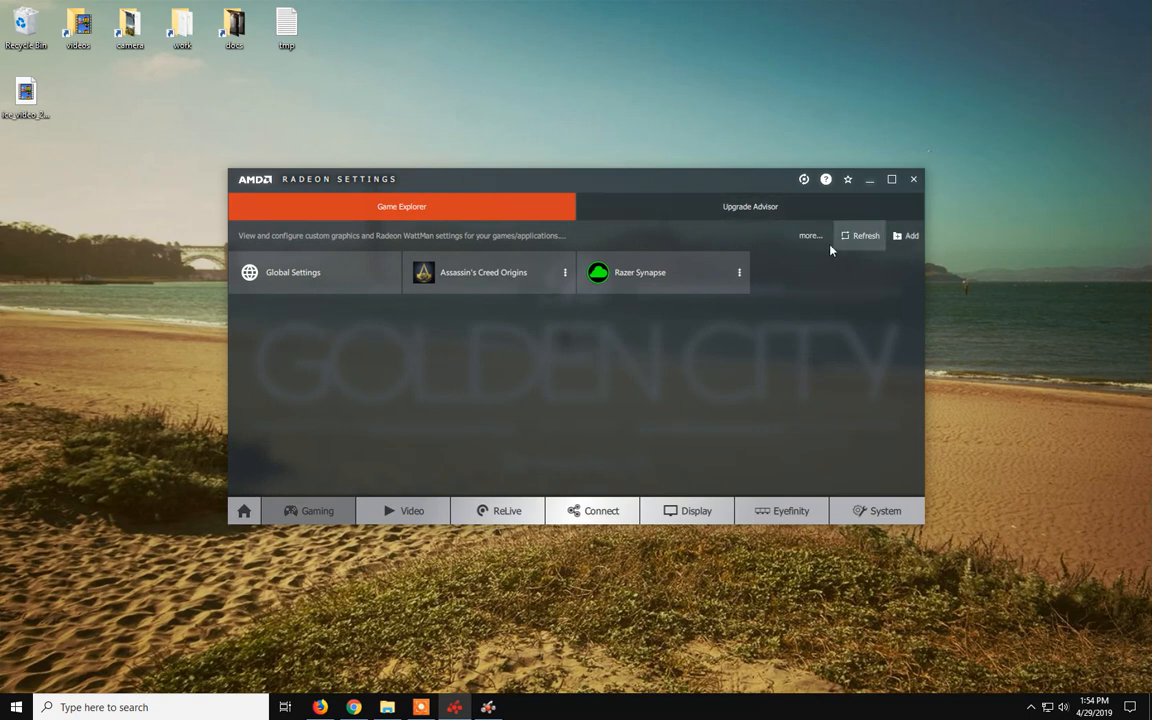
pyautogui.moveTo(696, 511)
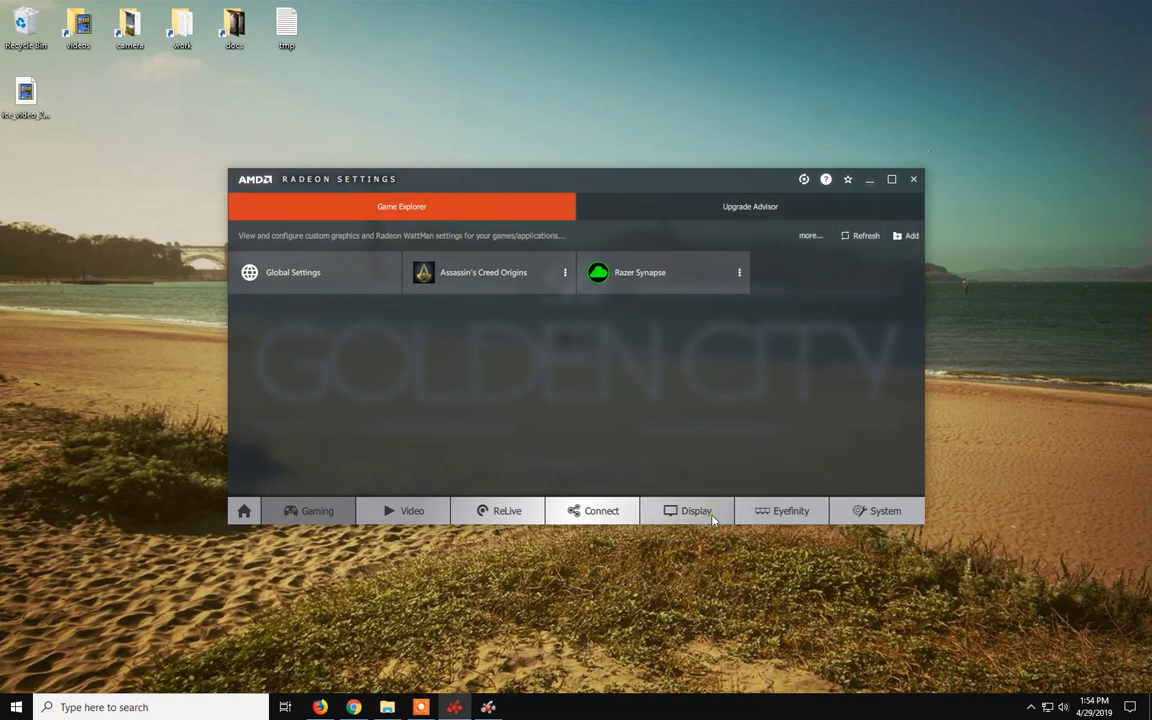
# Step: Show the Radeon Settings Display page listing both monitors and Custom Resolutions
pyautogui.click(696, 510)
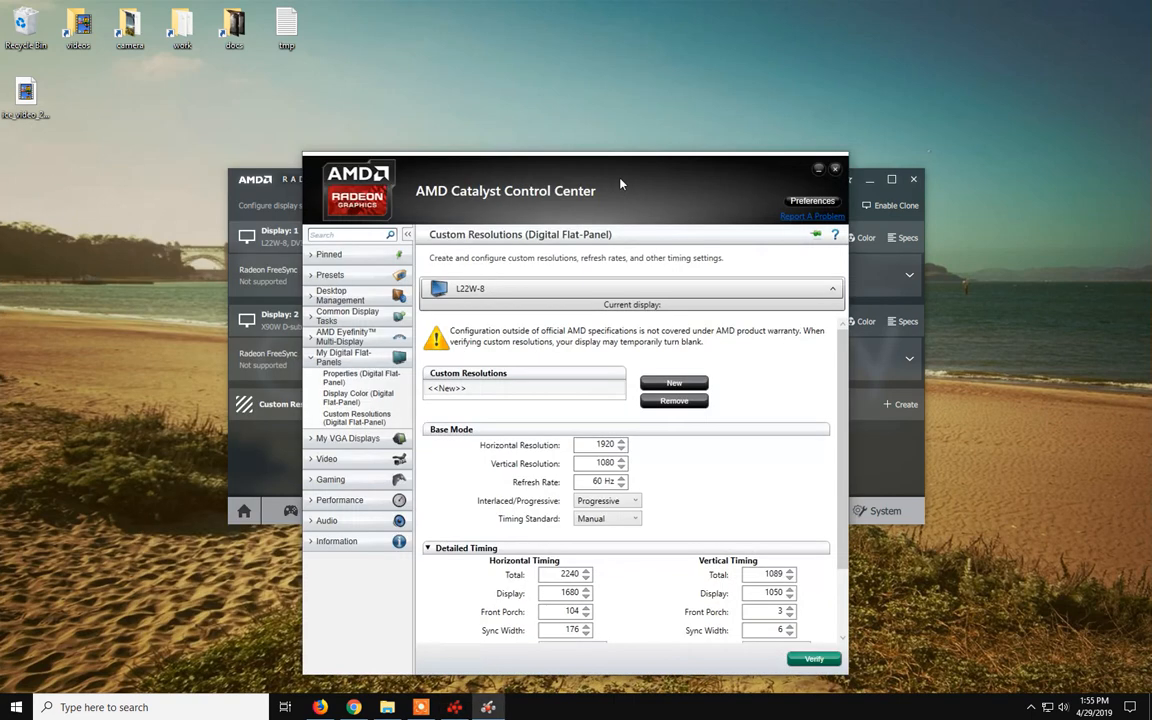
# Step: Browse the flat panel's Properties and Display Color pages, ending back on Properties
pyautogui.click(380, 377)
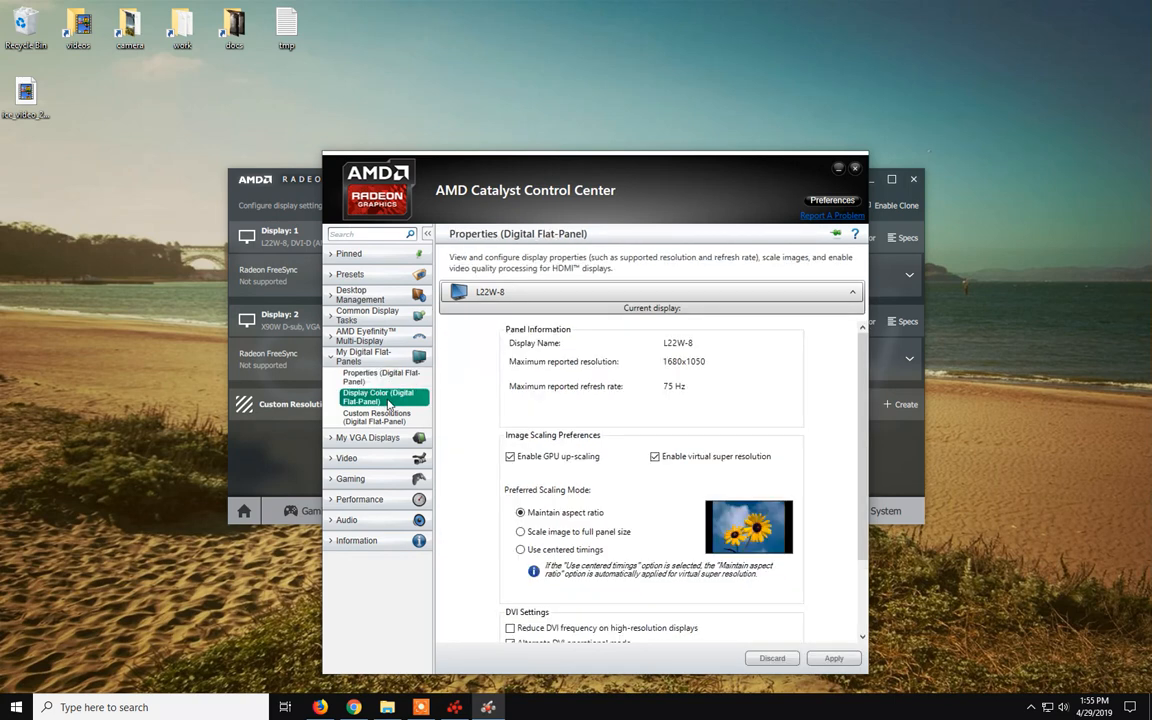
pyautogui.click(382, 397)
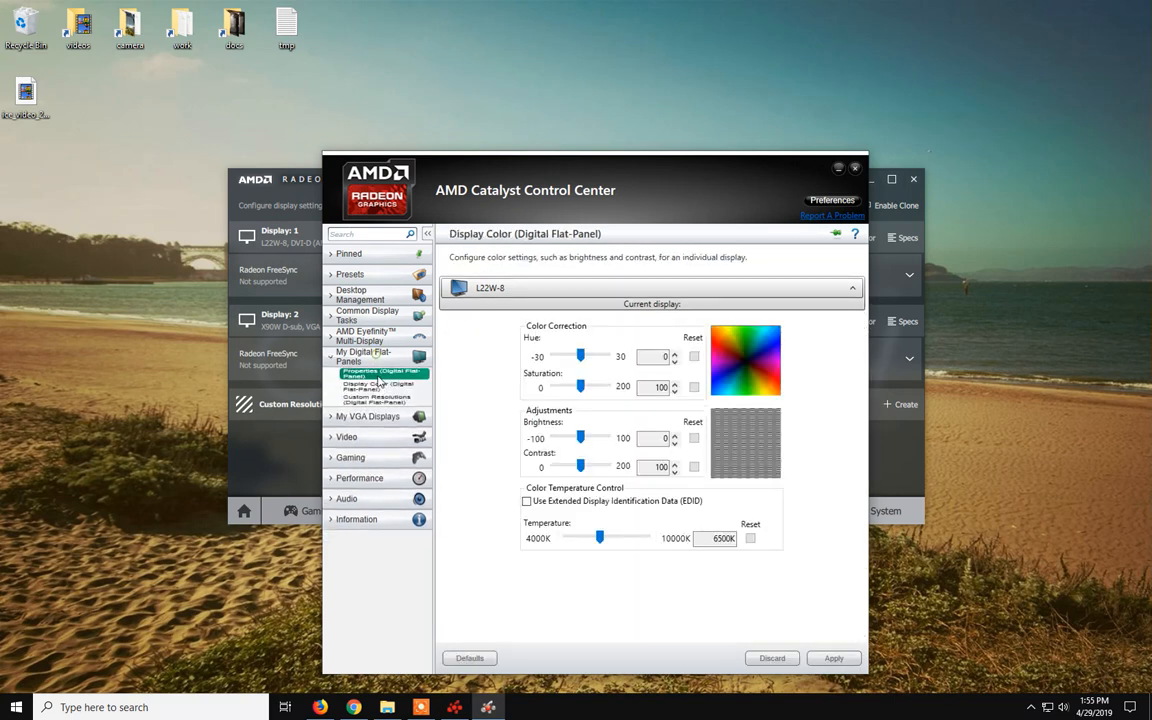
pyautogui.click(381, 377)
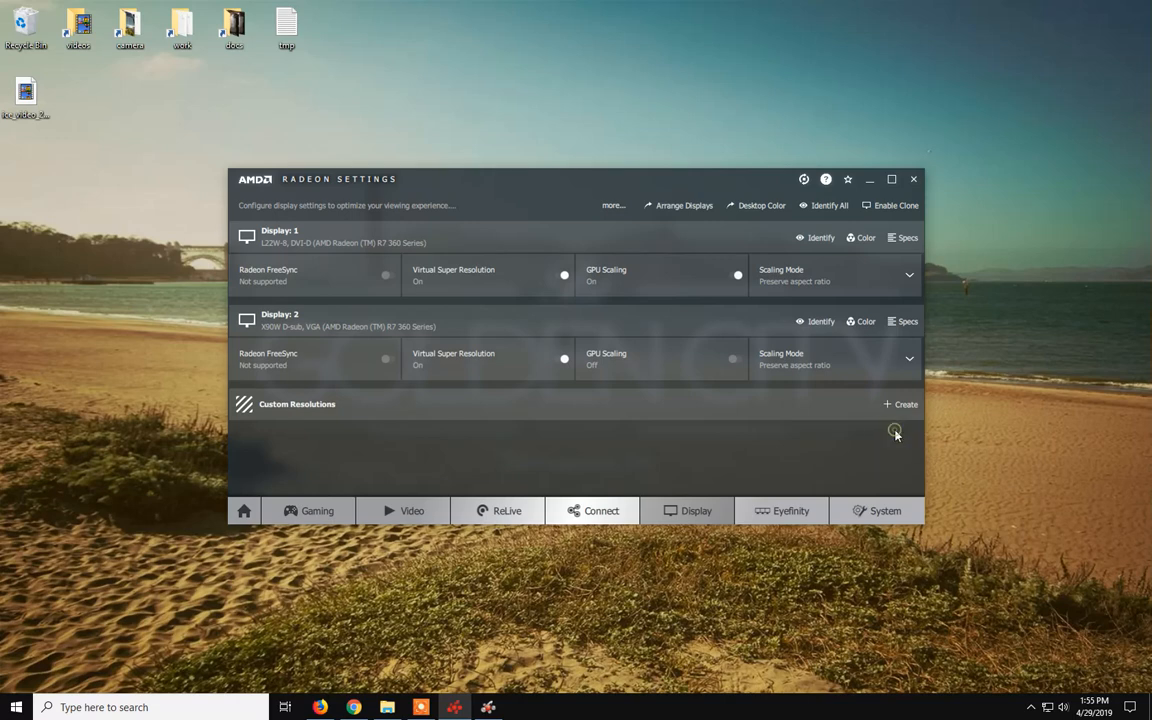
# Step: Start a Display 1 custom resolution (1680 by 1050 defaults) and minimise Catalyst
pyautogui.click(899, 404)
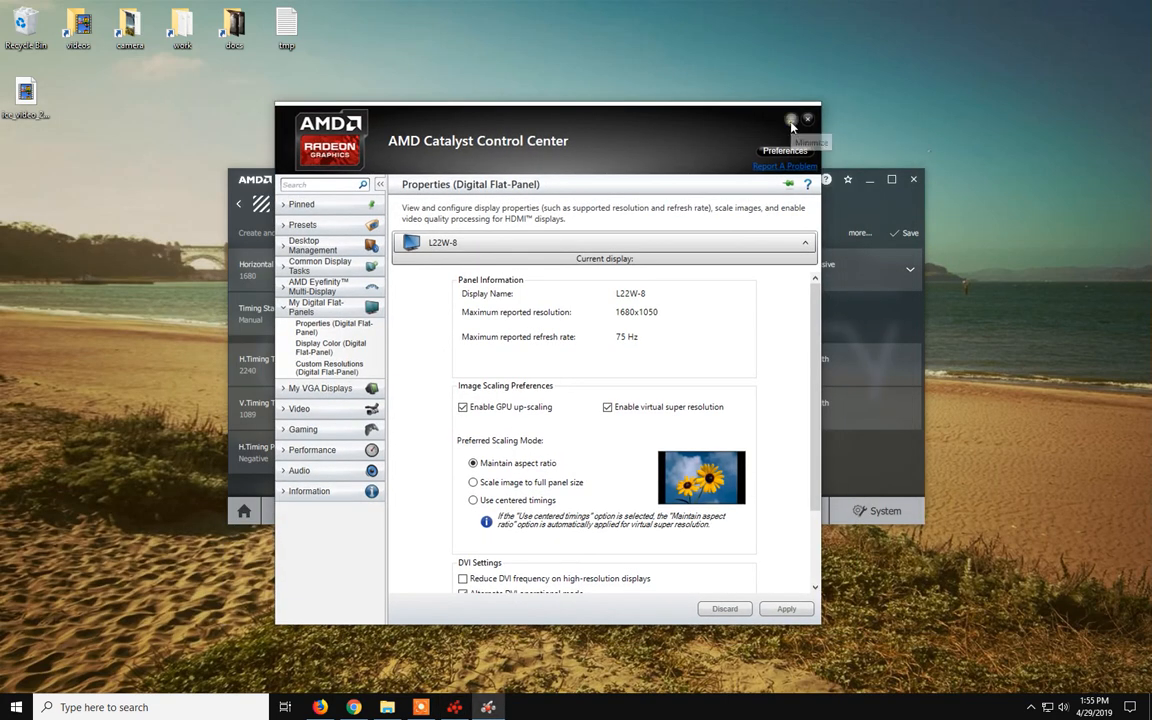
pyautogui.click(807, 119)
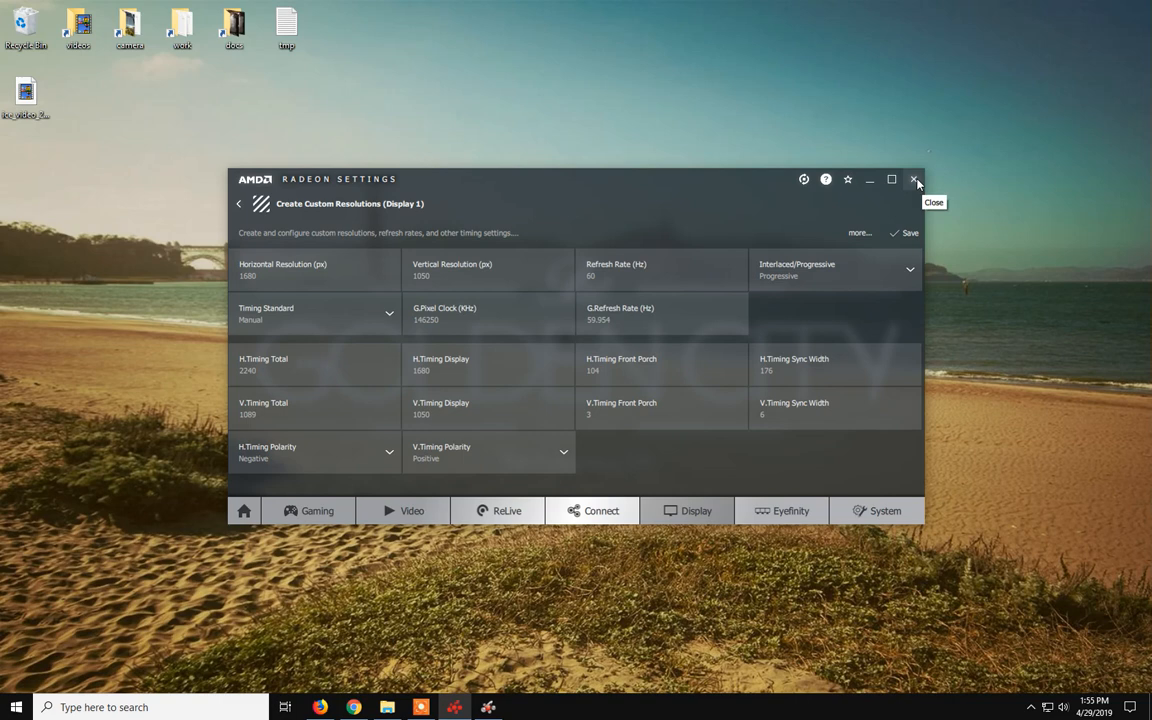
pyautogui.moveTo(244, 511)
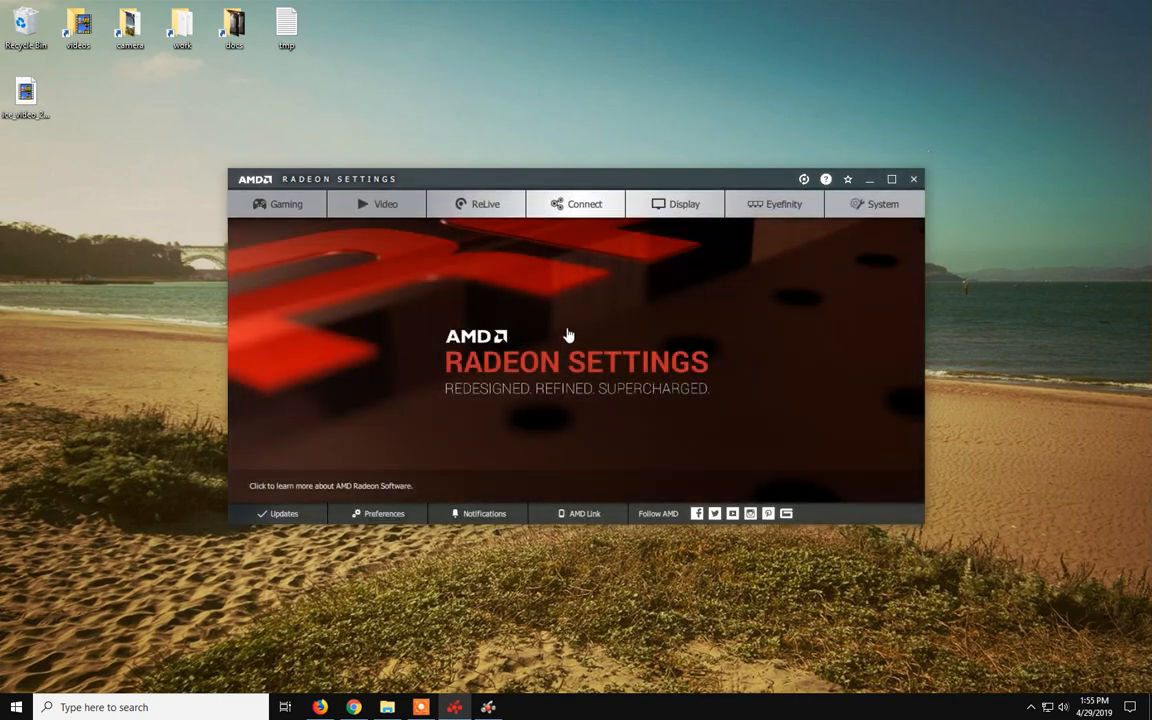
pyautogui.moveTo(547, 184)
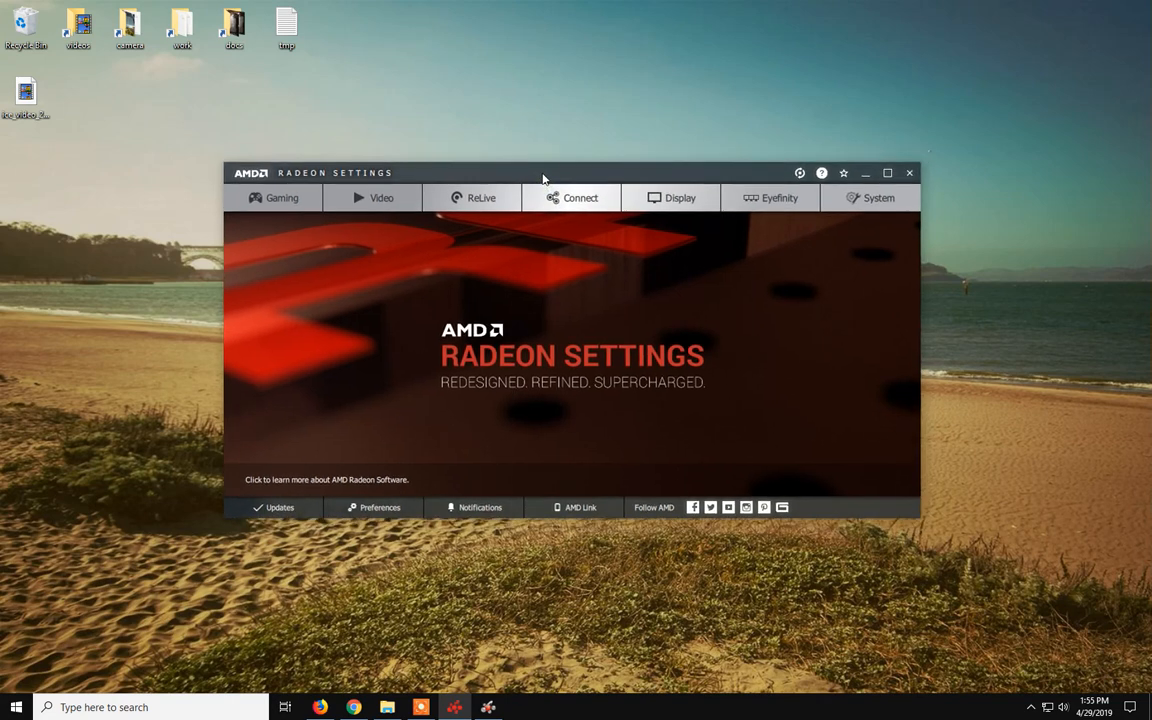
pyautogui.moveTo(537, 182)
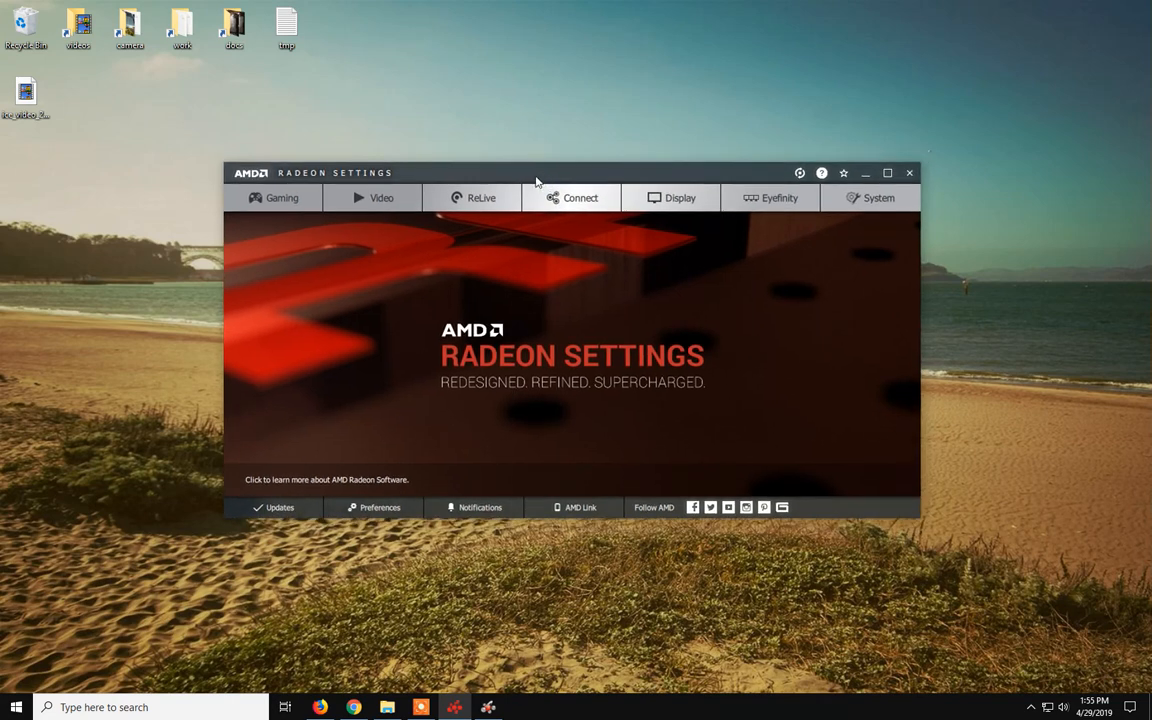